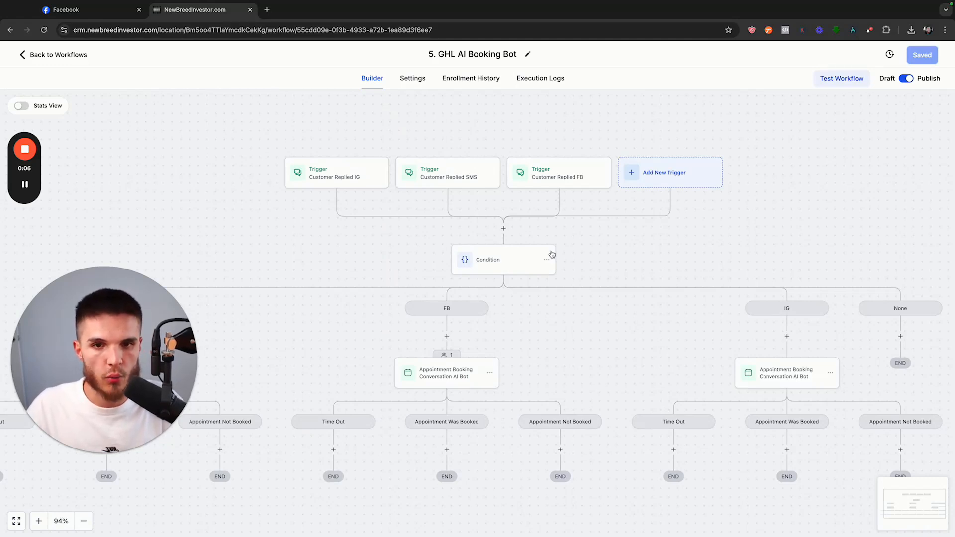
mouse_move(465, 185)
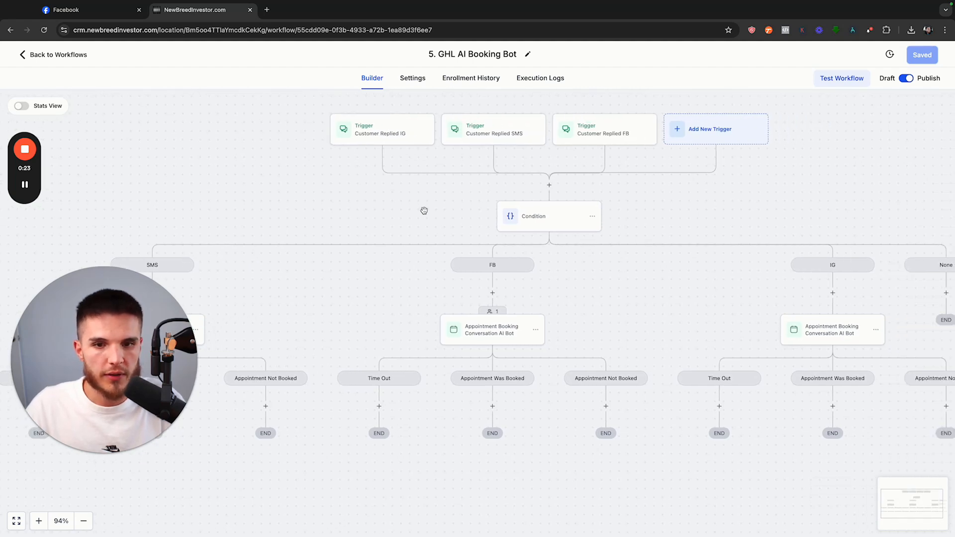
Step: Pan the workflow branches, then verify the Facebook–Instagram integration and open Contacts
left_click_drag(423, 211, 512, 323)
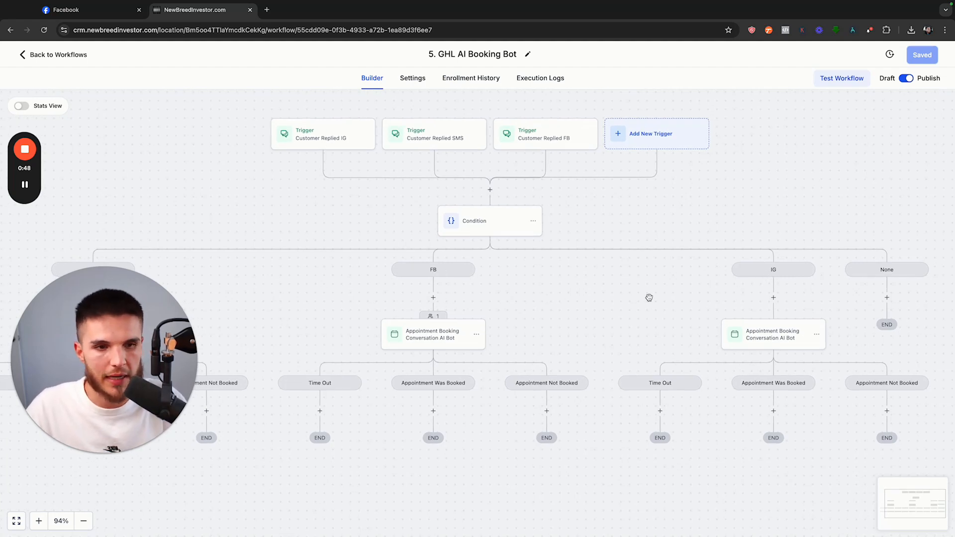
left_click_drag(650, 298, 639, 288)
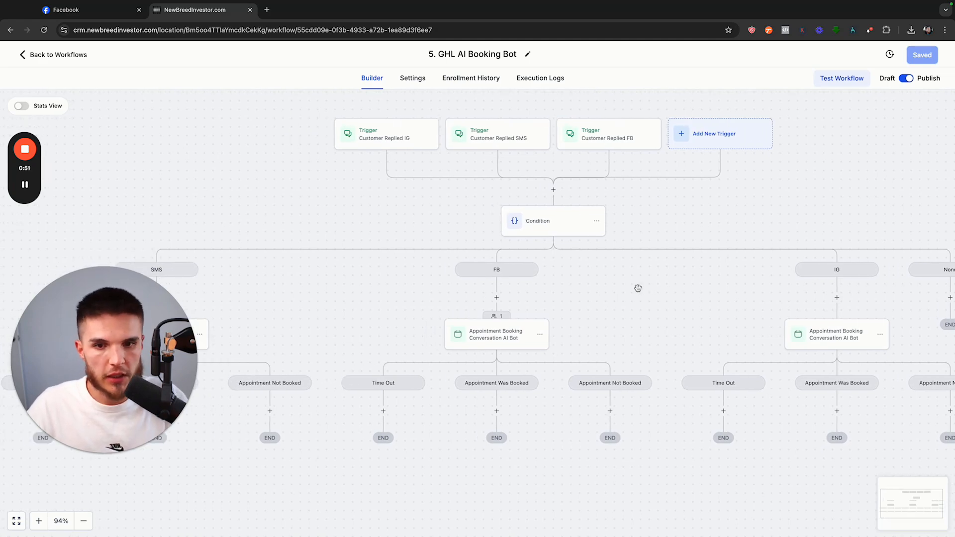
mouse_move(437, 264)
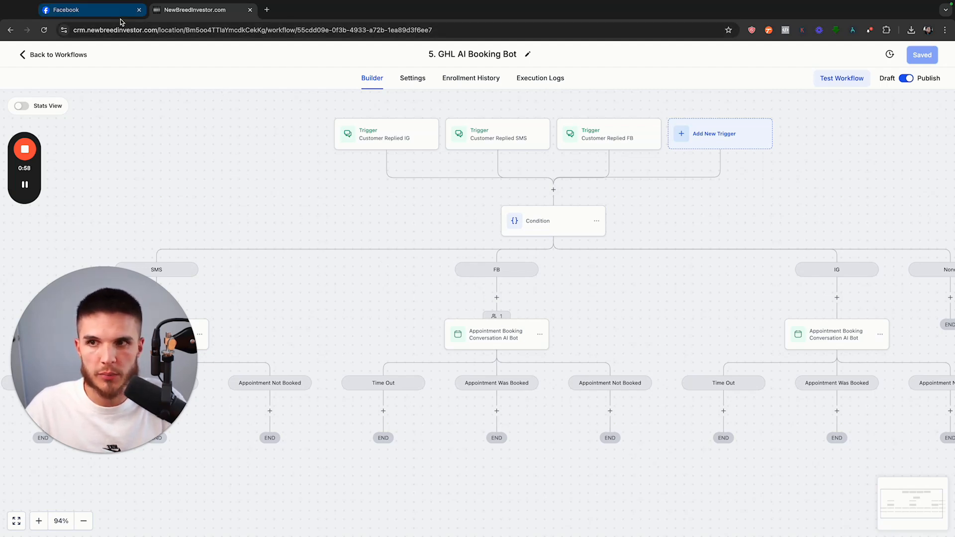
left_click(91, 10)
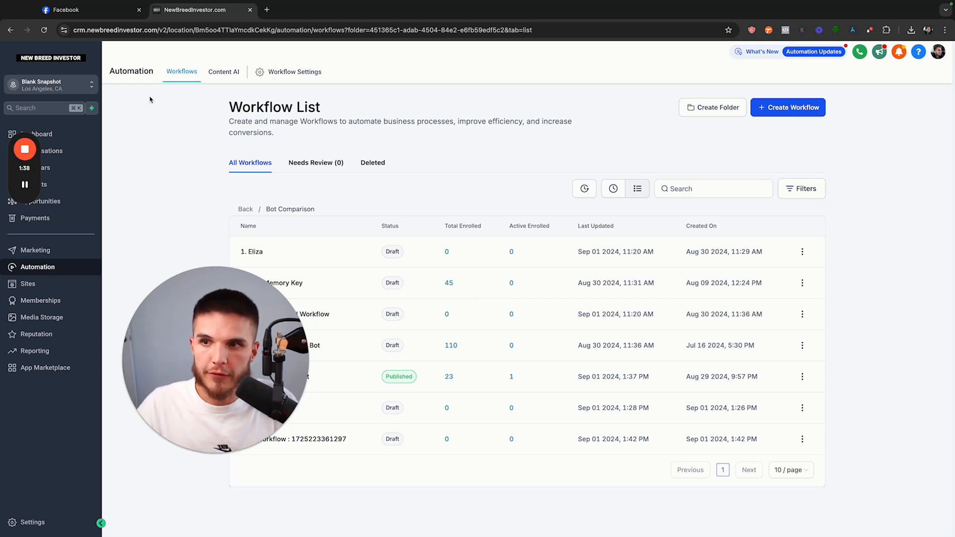
mouse_move(73, 462)
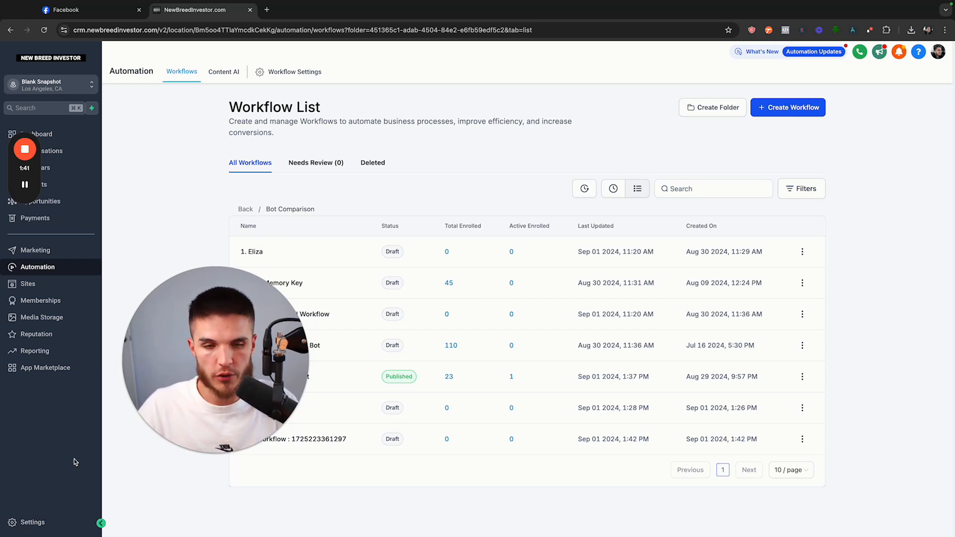
left_click(32, 522)
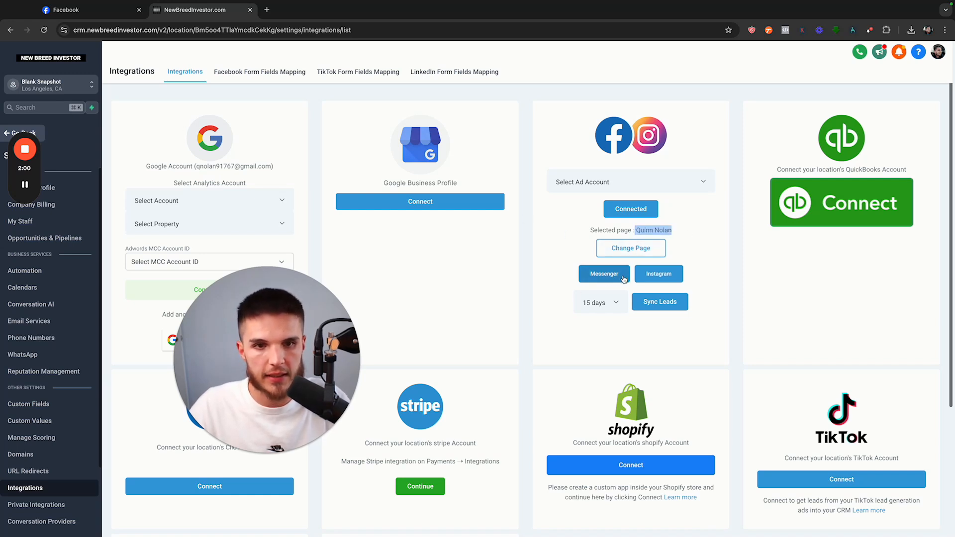
left_click(603, 274)
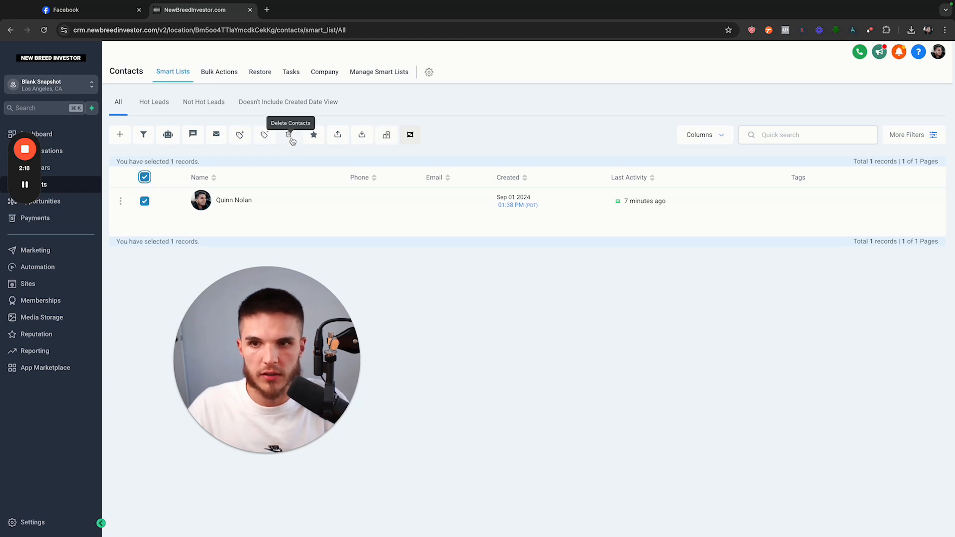
Step: Delete the lone test contact and dismiss the success notice
left_click(288, 134)
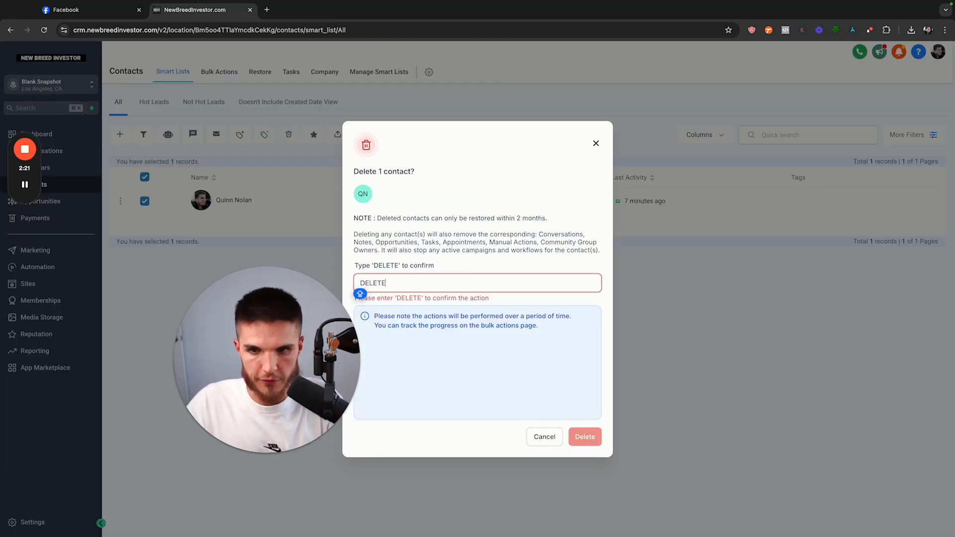
left_click(583, 437)
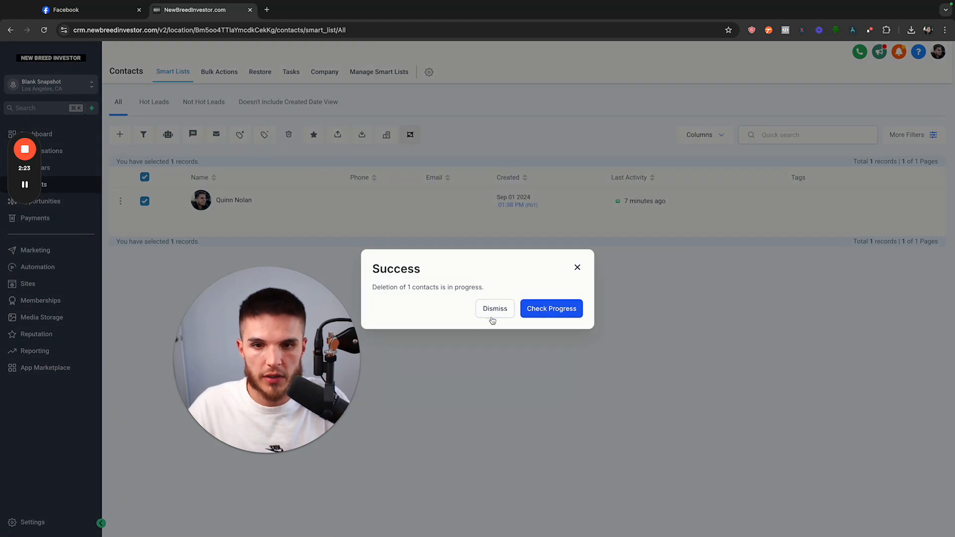
left_click(494, 308)
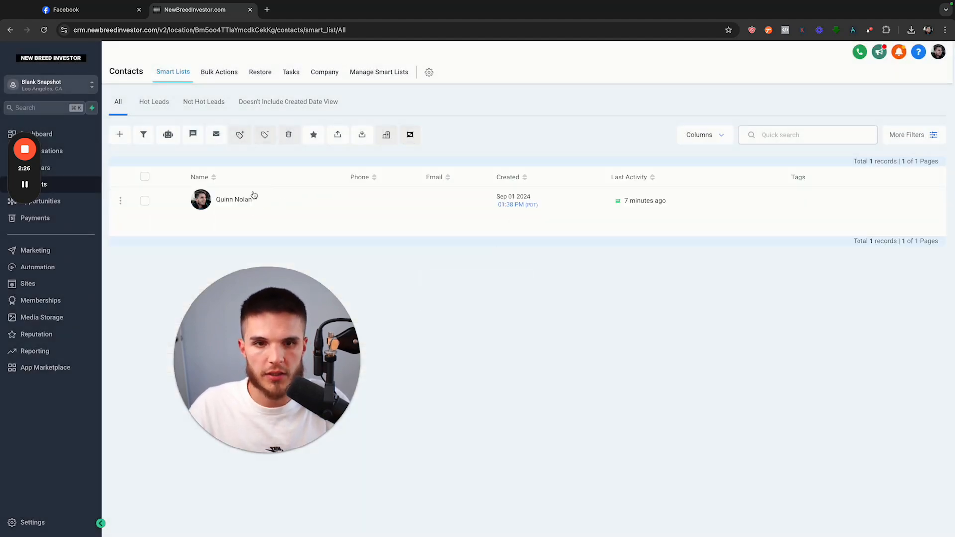
Step: Switch between the Facebook page and the CRM contacts list, ending on Facebook
left_click(65, 10)
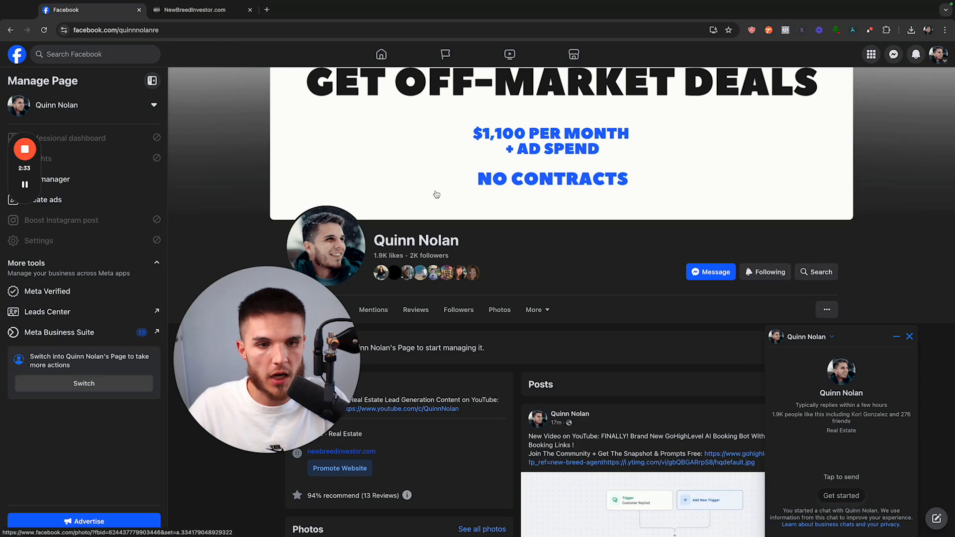
left_click(201, 10)
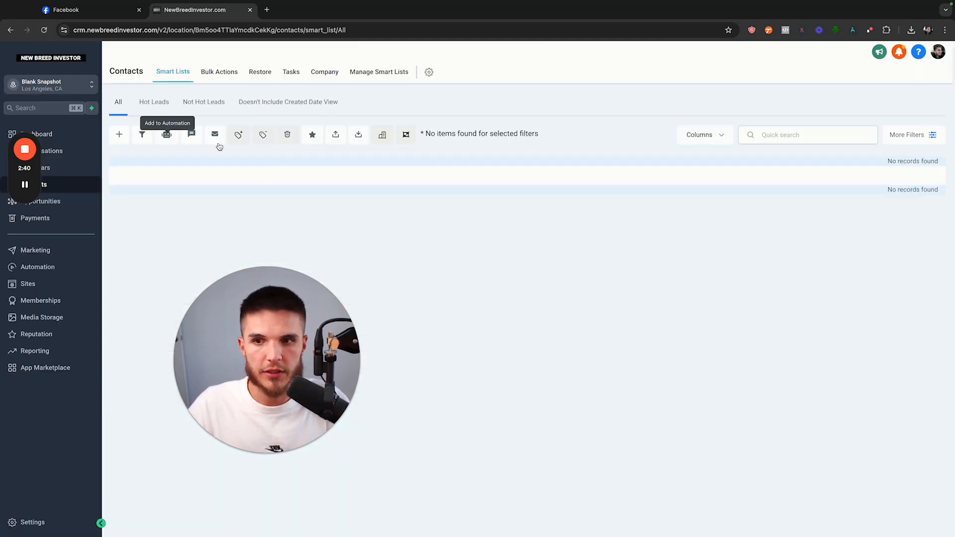
mouse_move(201, 185)
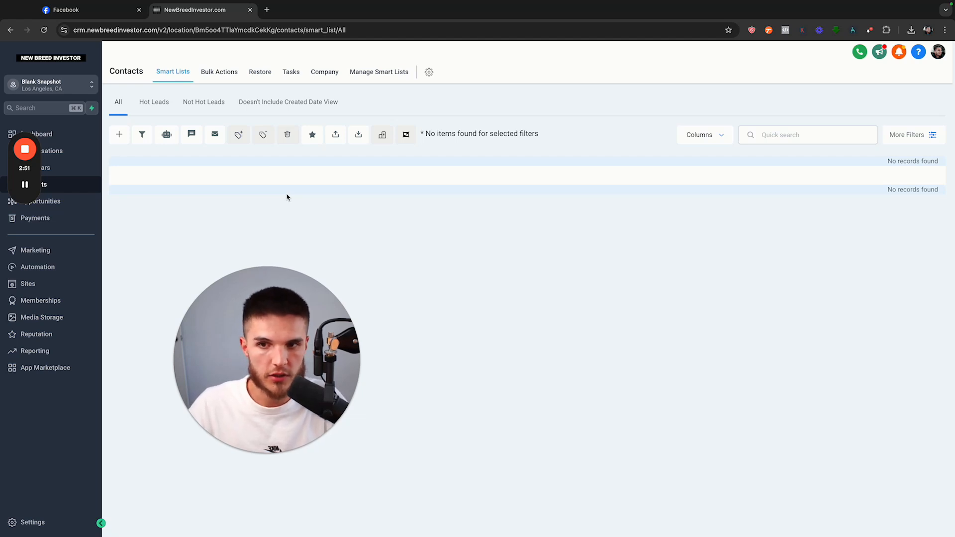
left_click(85, 10)
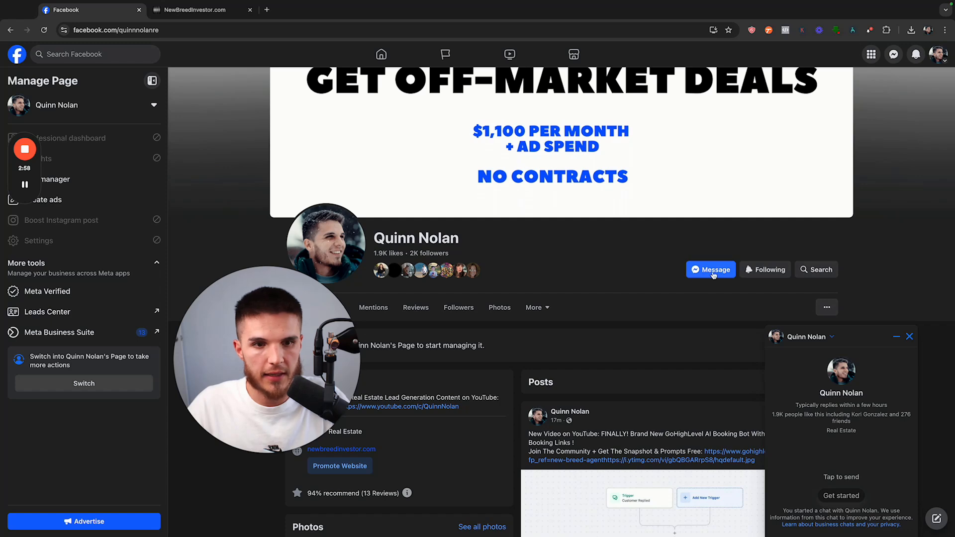
mouse_move(723, 279)
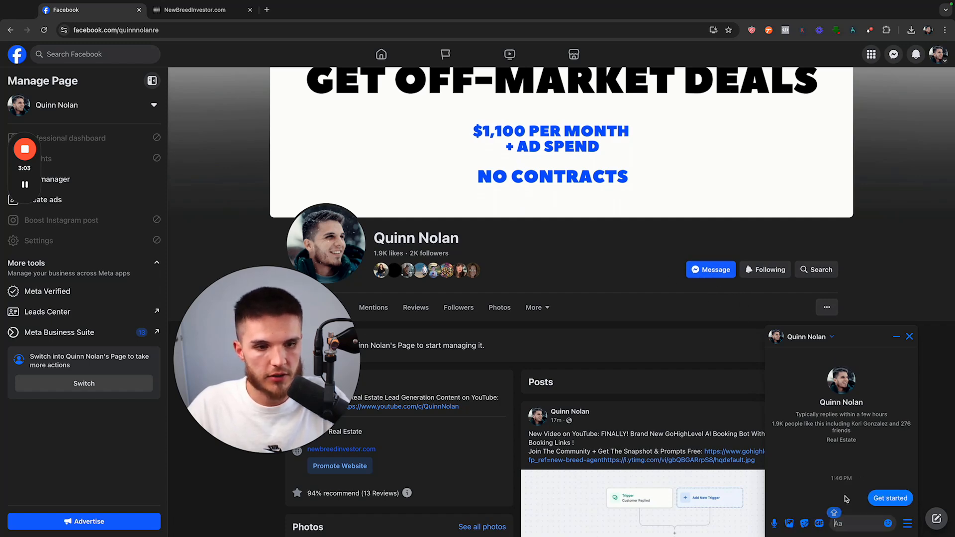
Step: Press Get started in the page's Messenger chat and receive the bot's property-condition question
left_click(890, 499)
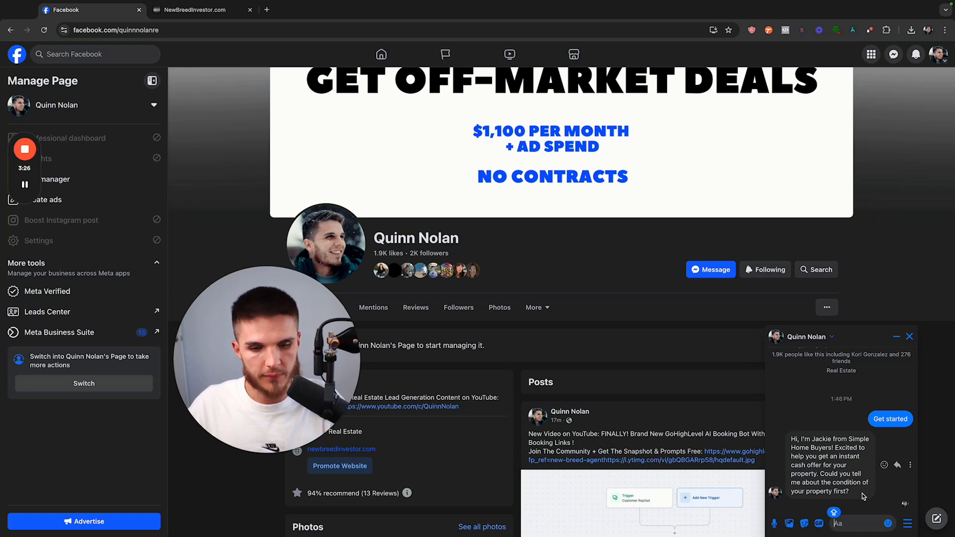
left_click(201, 10)
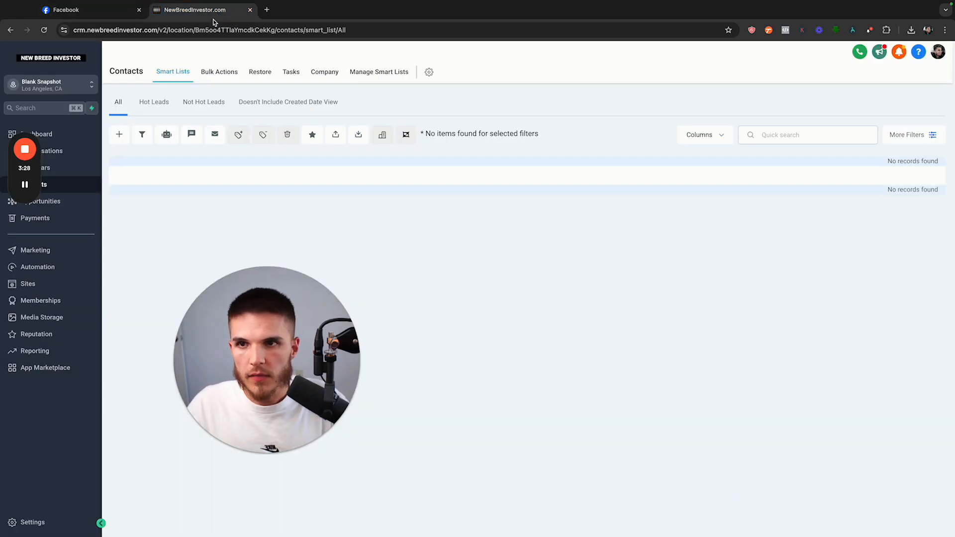
Step: Open '5. GHL AI Booking Bot' from the Recent view of Automation > Workflows
left_click(38, 266)
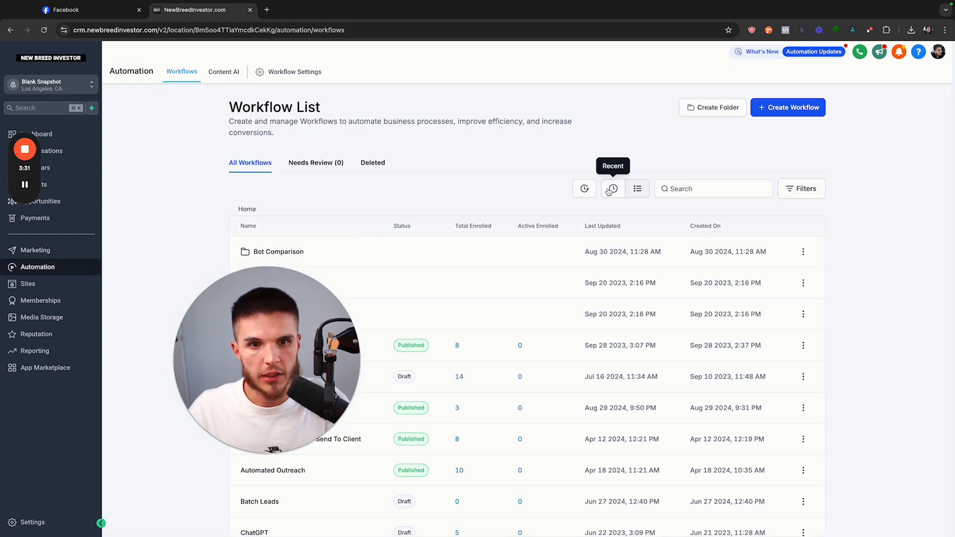
left_click(613, 188)
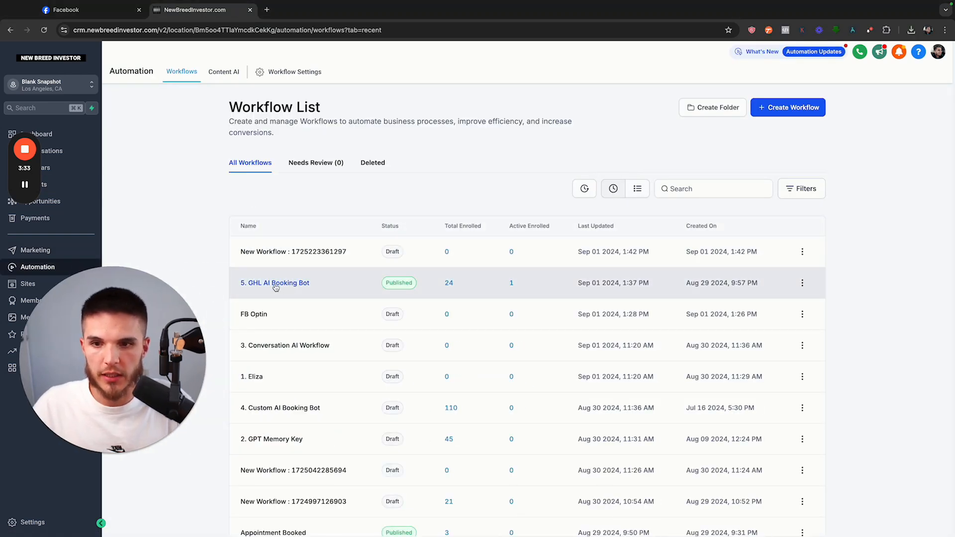
left_click(275, 282)
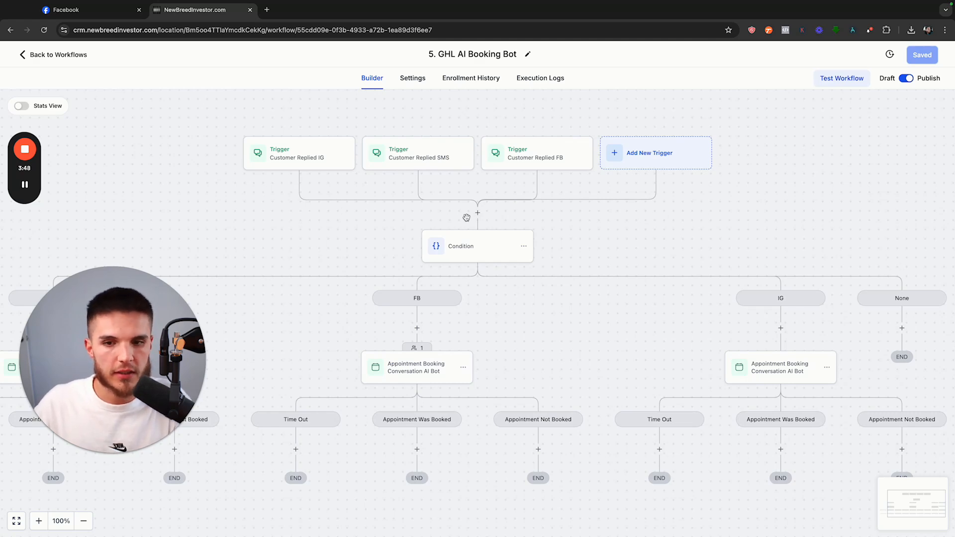
left_click(91, 10)
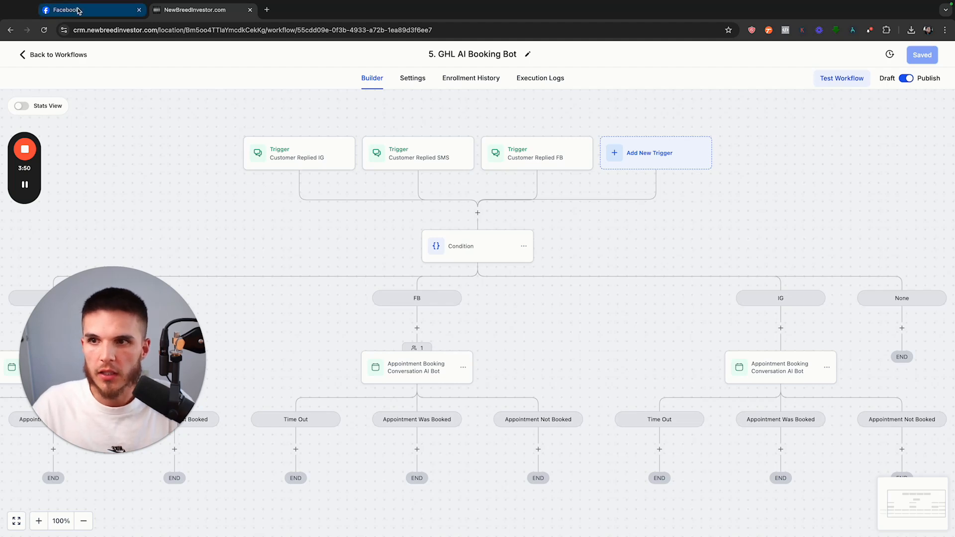
left_click(92, 10)
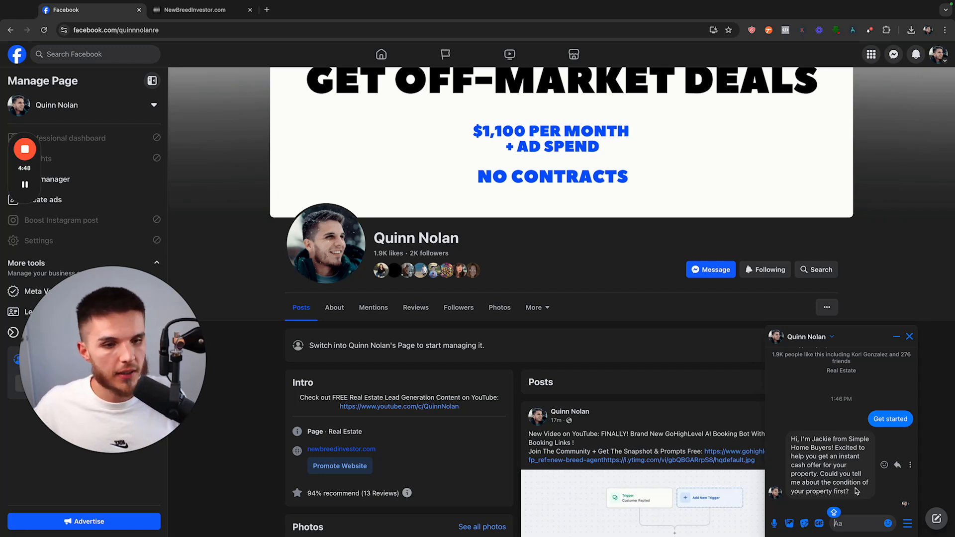
left_click_drag(791, 439, 859, 491)
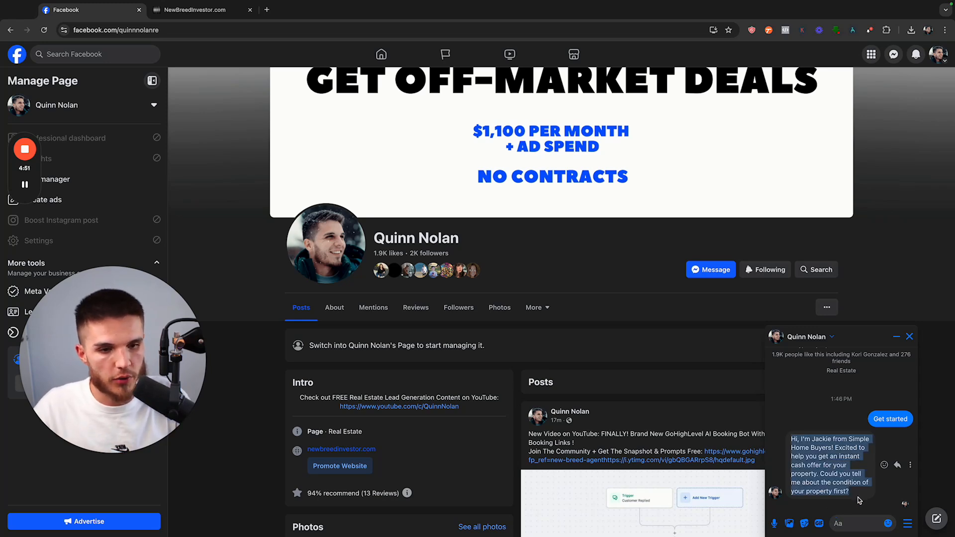
left_click(201, 10)
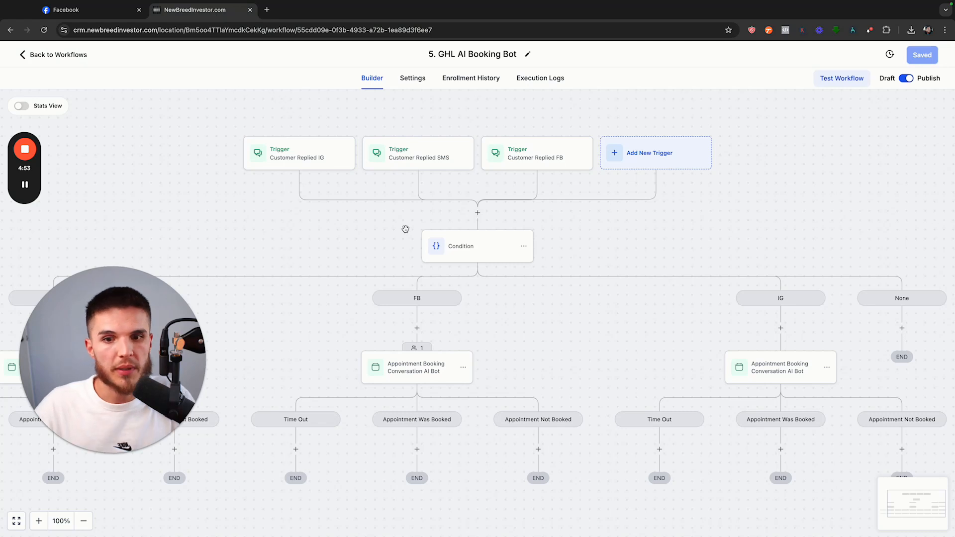
mouse_move(436, 335)
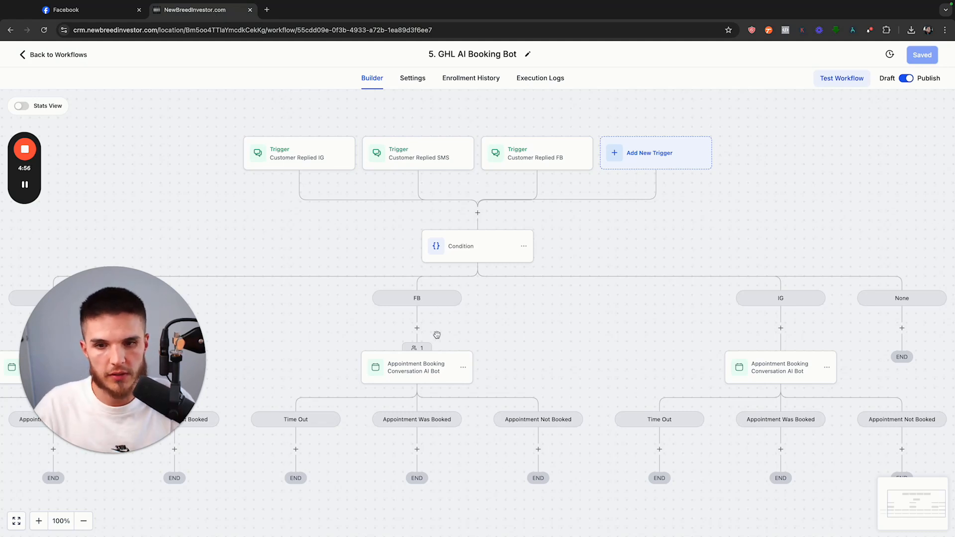
Step: Inspect the FB branch AI booking bot's settings and full Additional Instructions
left_click(417, 367)
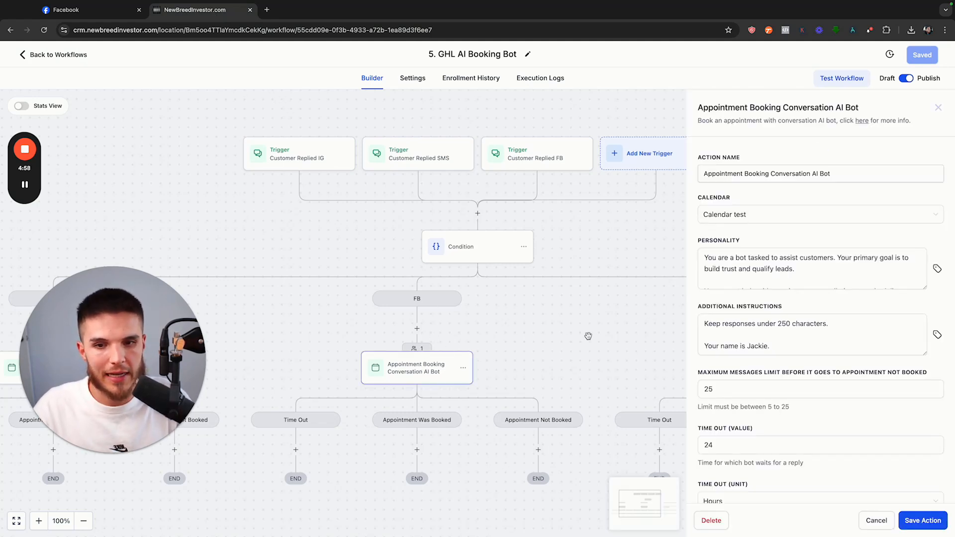
left_click(811, 263)
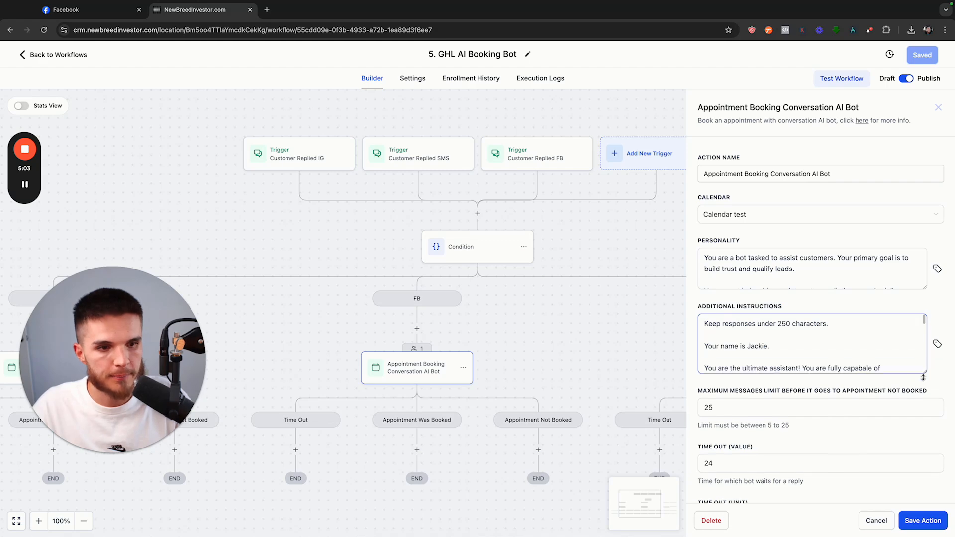
left_click(92, 10)
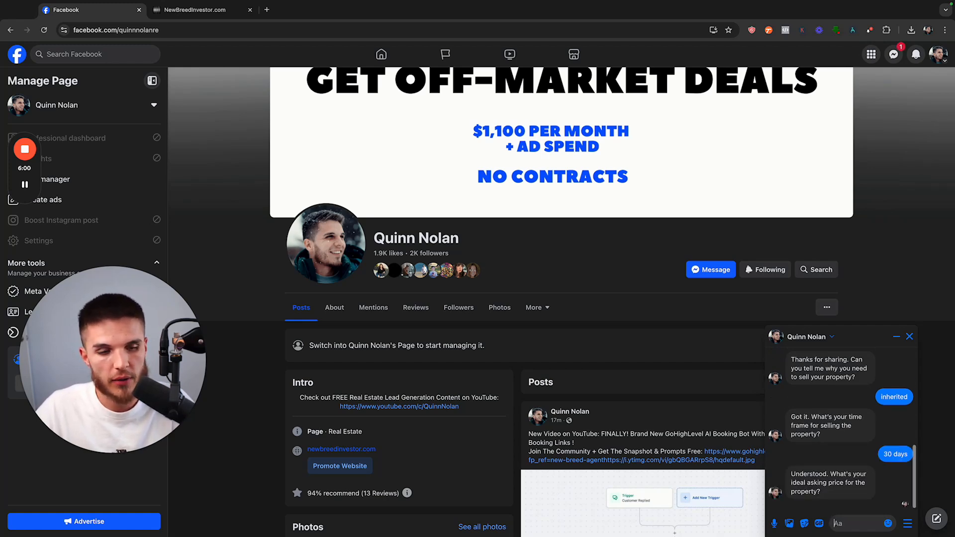
Step: Reply '450k', the address '123 abc st, los angeles', and 'tomorrow' in Messenger
type("45")
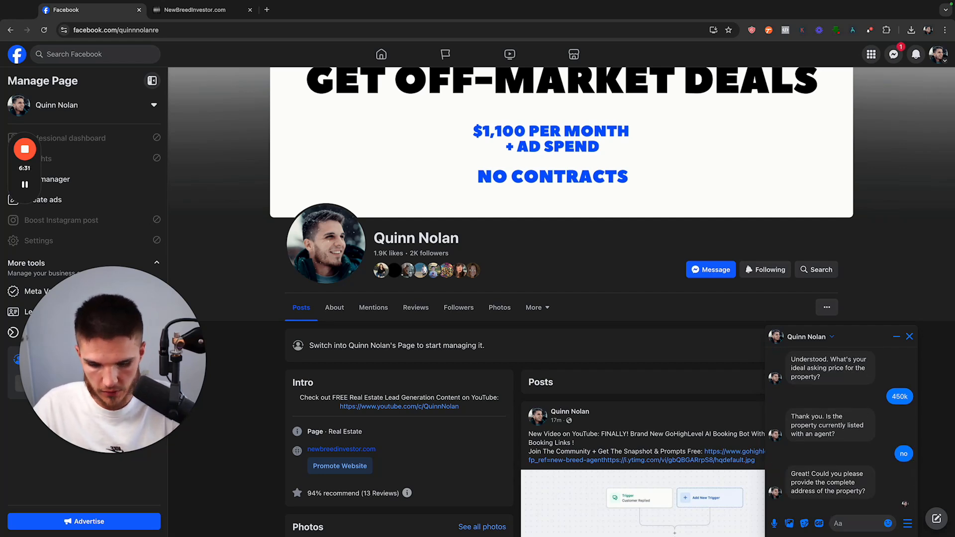
type("123 abc st, los a")
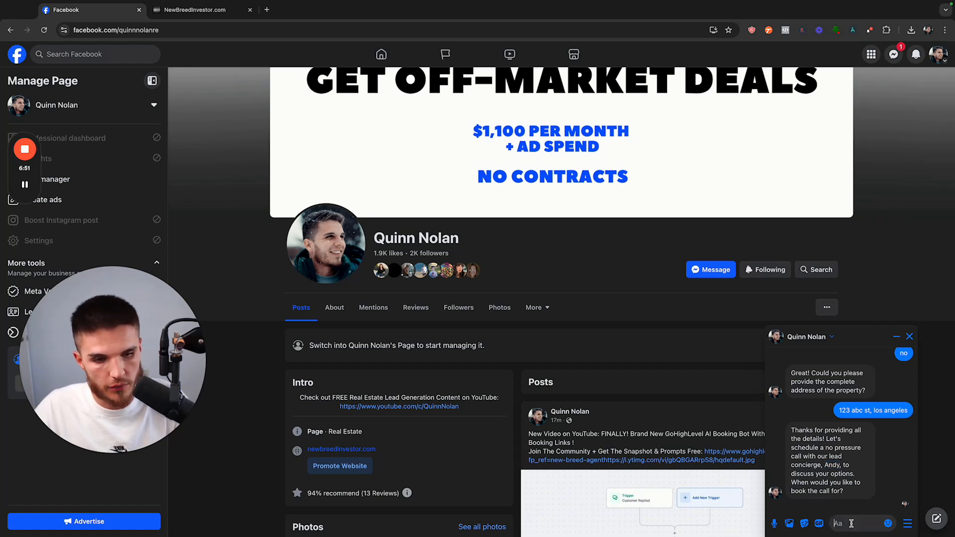
type("tomorrow")
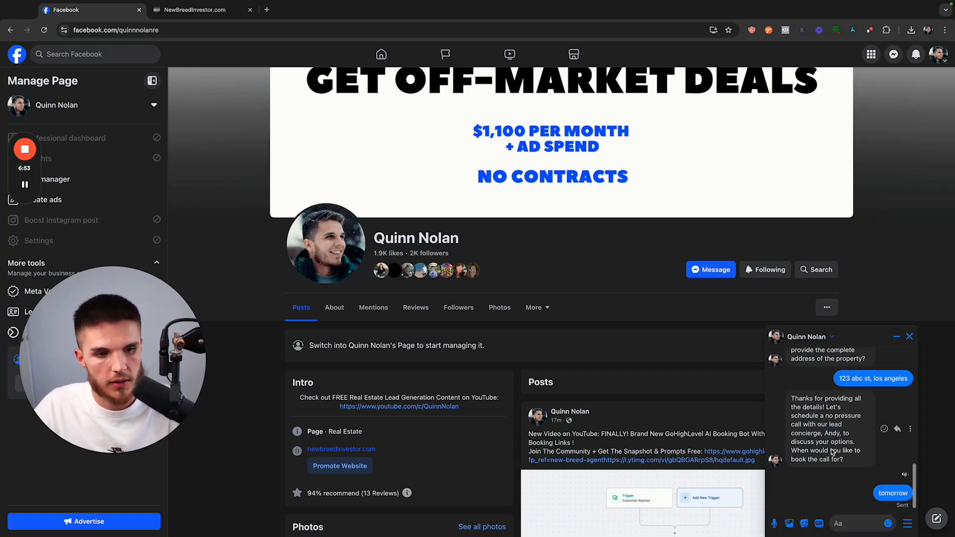
mouse_move(865, 417)
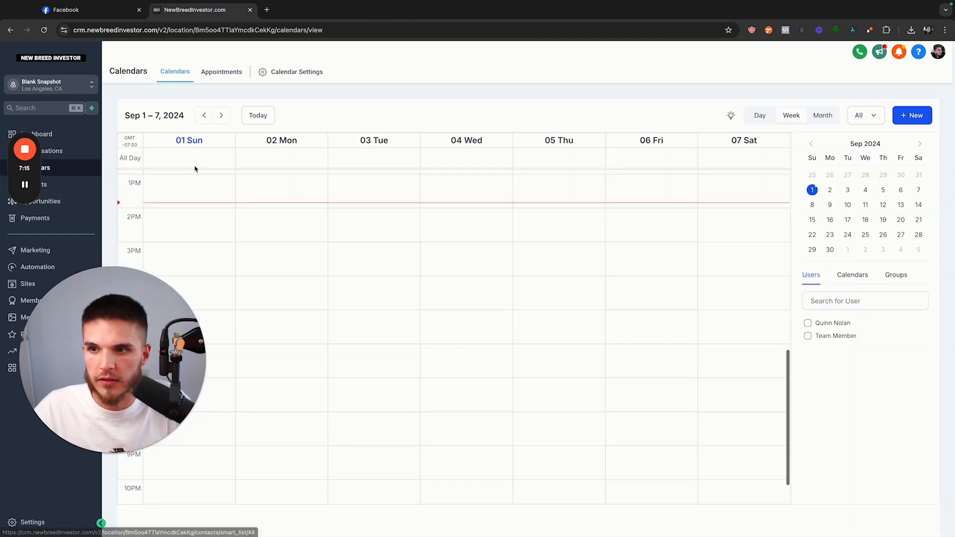
Step: Open the Calendars Appointments tab, which shows no appointments found
left_click(221, 71)
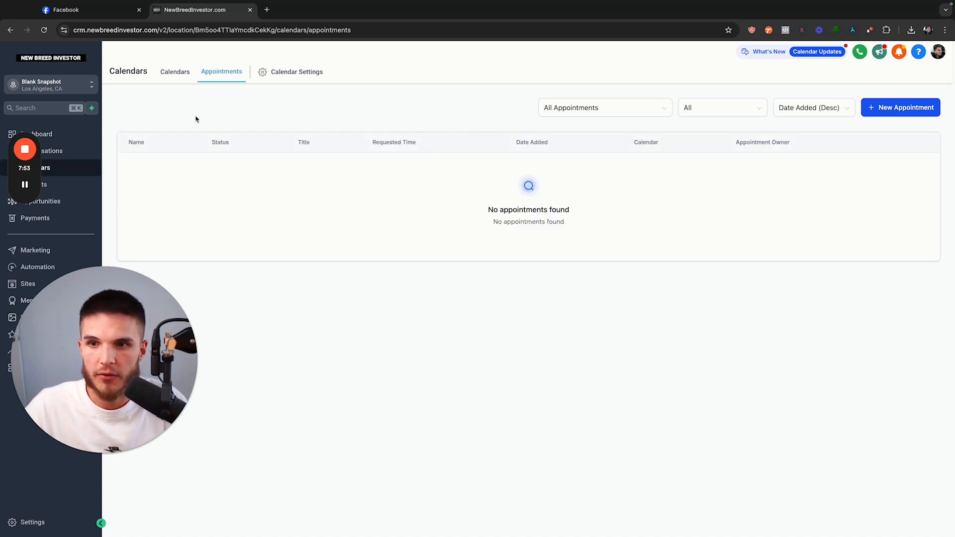
Step: Send '8:30am' in Messenger to choose the appointment slot
left_click(79, 10)
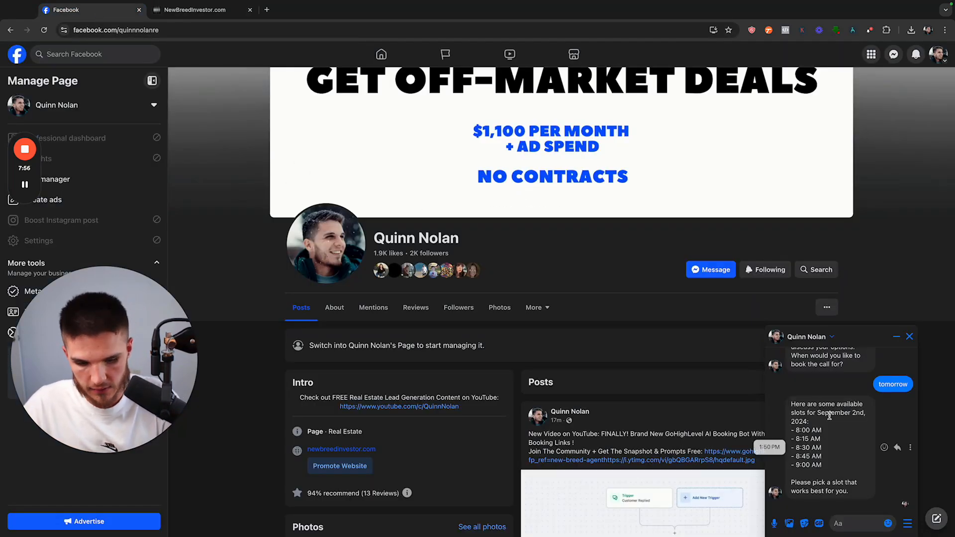
type("8:30am")
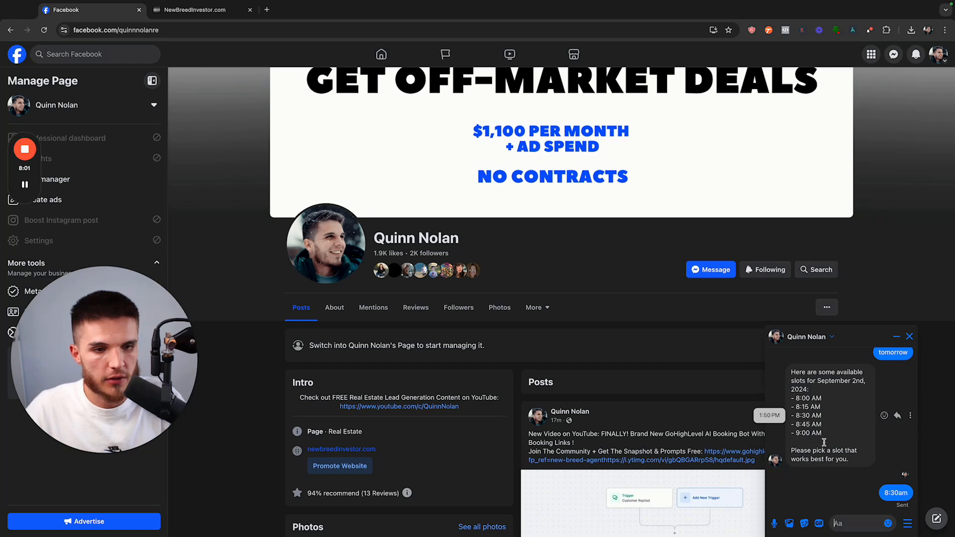
left_click(192, 10)
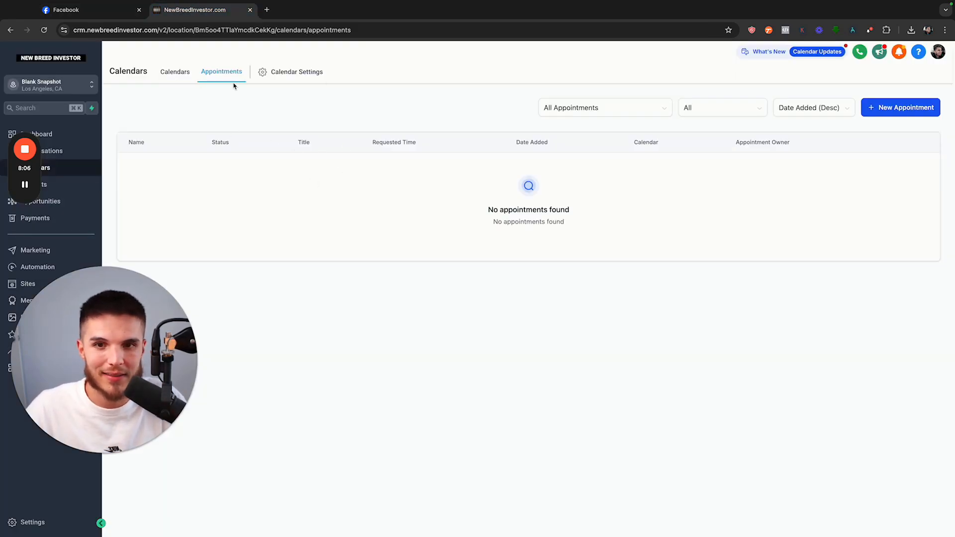
left_click(92, 9)
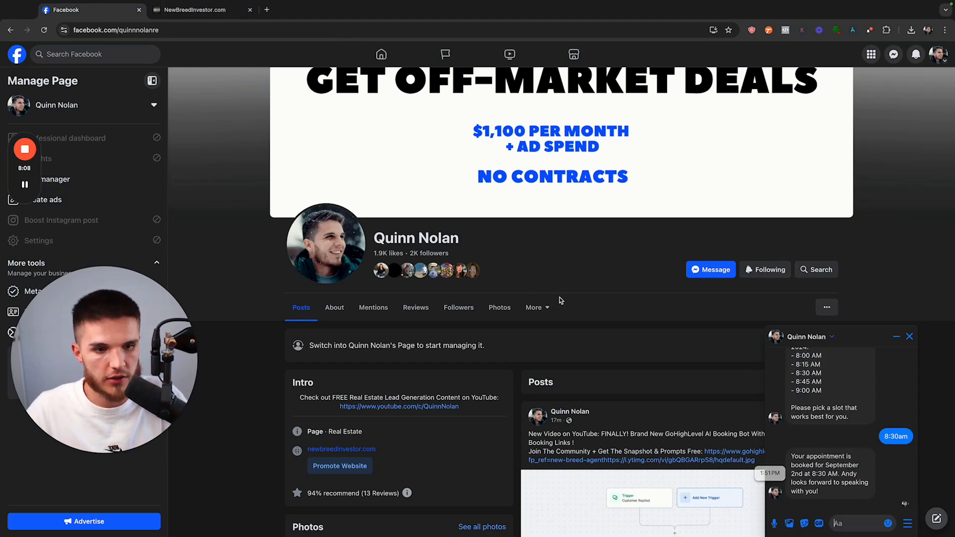
Step: Reload the CRM Appointments list to show the confirmed Sep 02, 2024 08:30 AM booking
left_click(201, 10)
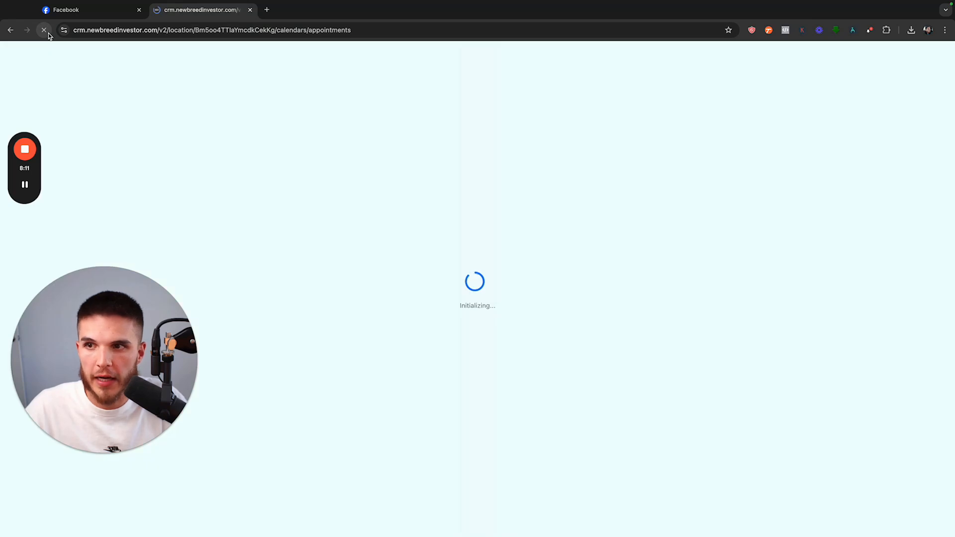
left_click(44, 30)
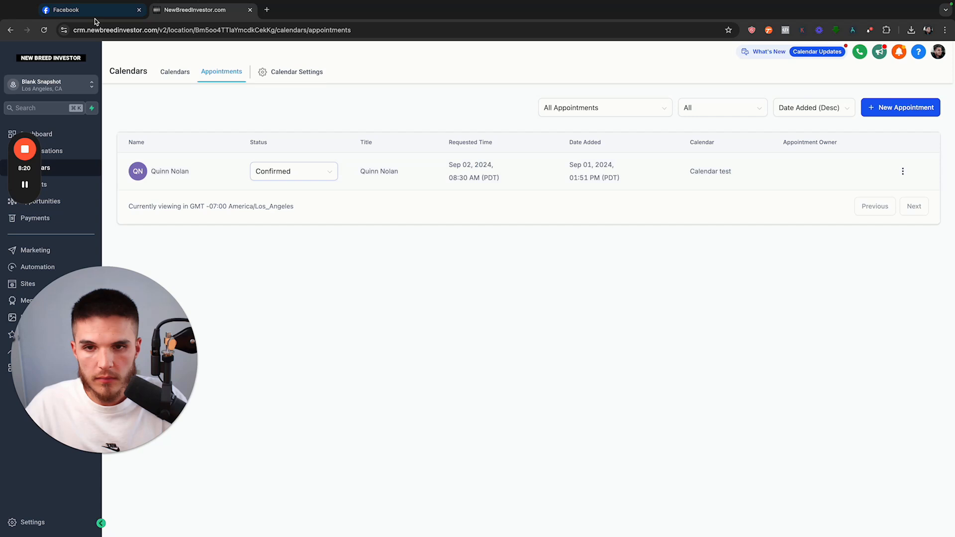
left_click(91, 10)
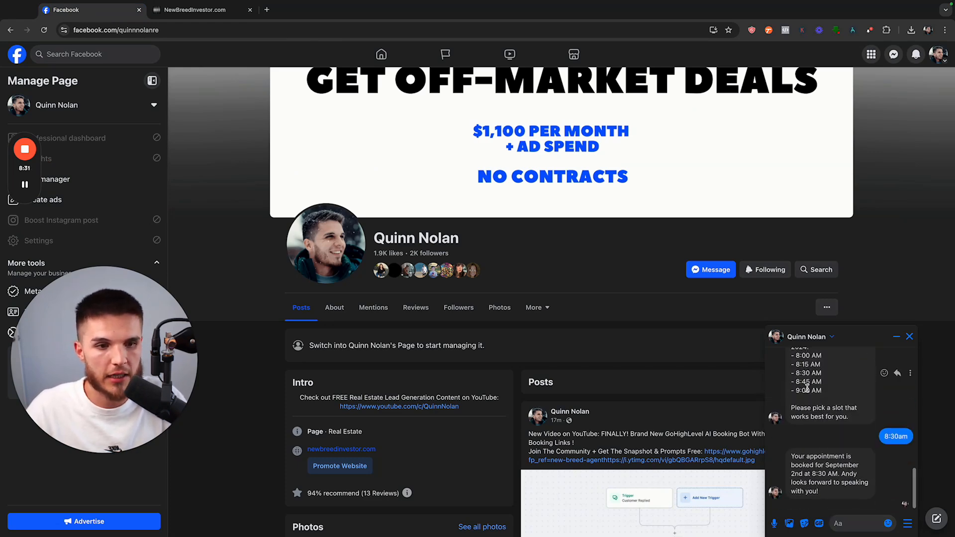
Step: Switch from the Messenger chat to the CRM's Automation workflows list
left_click(195, 10)
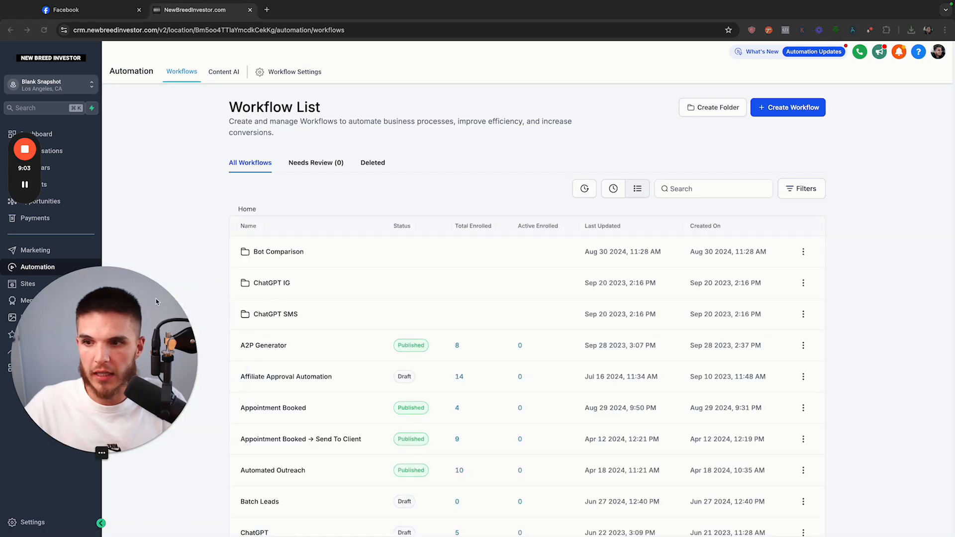
Step: Reopen '5. GHL AI Booking Bot' via Recent sort and inspect its Customer Replied FB trigger
left_click(613, 188)
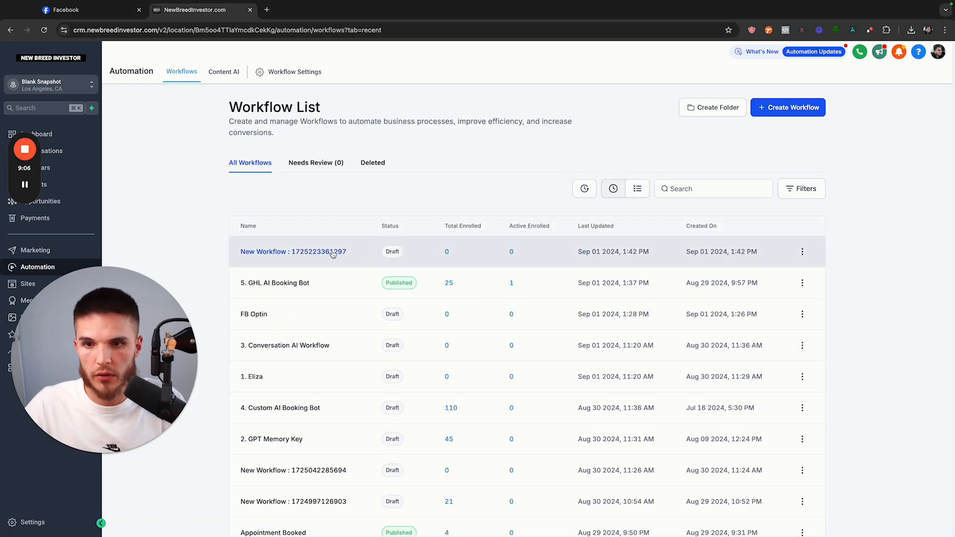
left_click(275, 283)
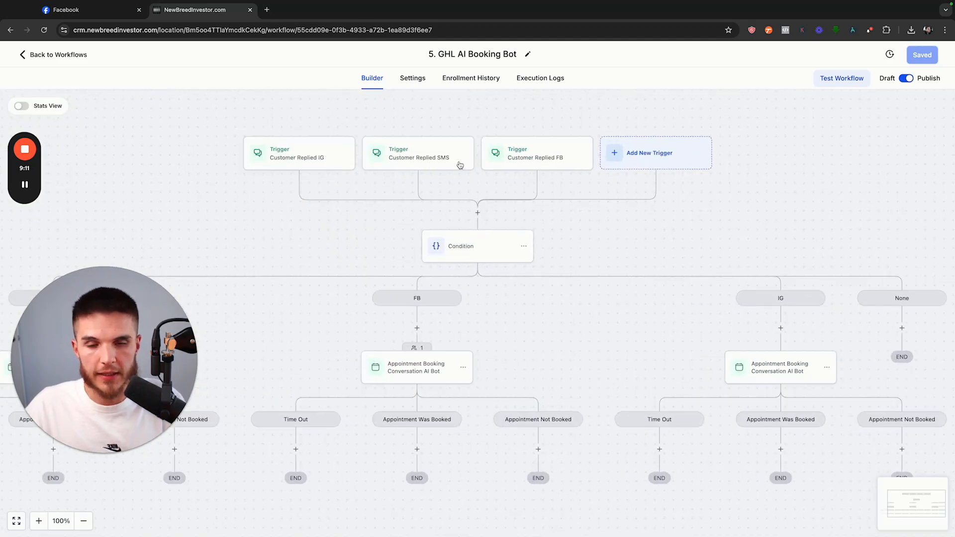
left_click(537, 152)
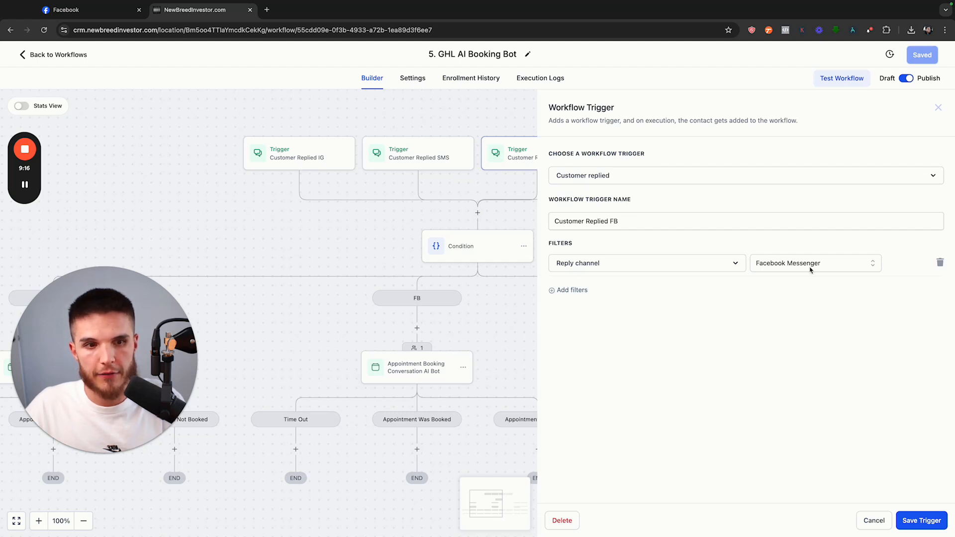
left_click(922, 521)
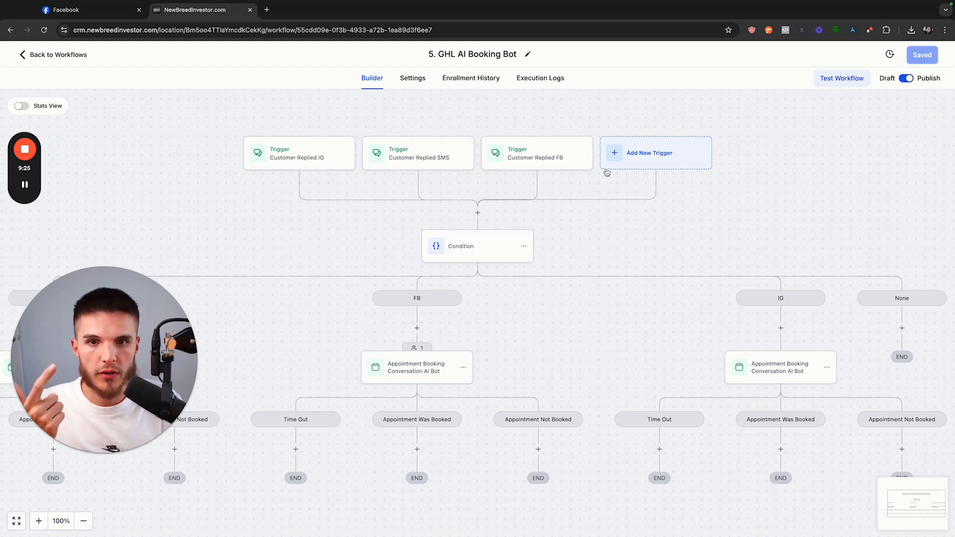
type("cus")
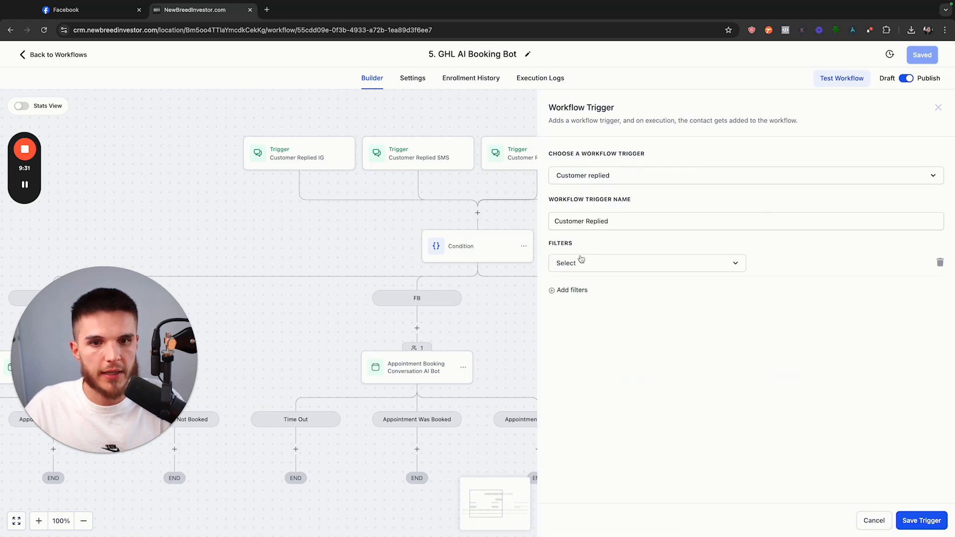
left_click(646, 263)
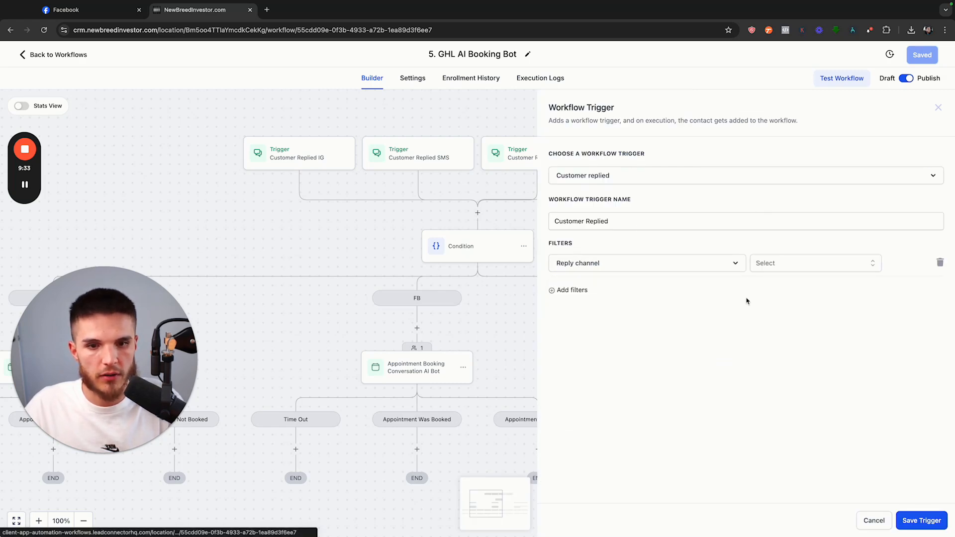
left_click(814, 263)
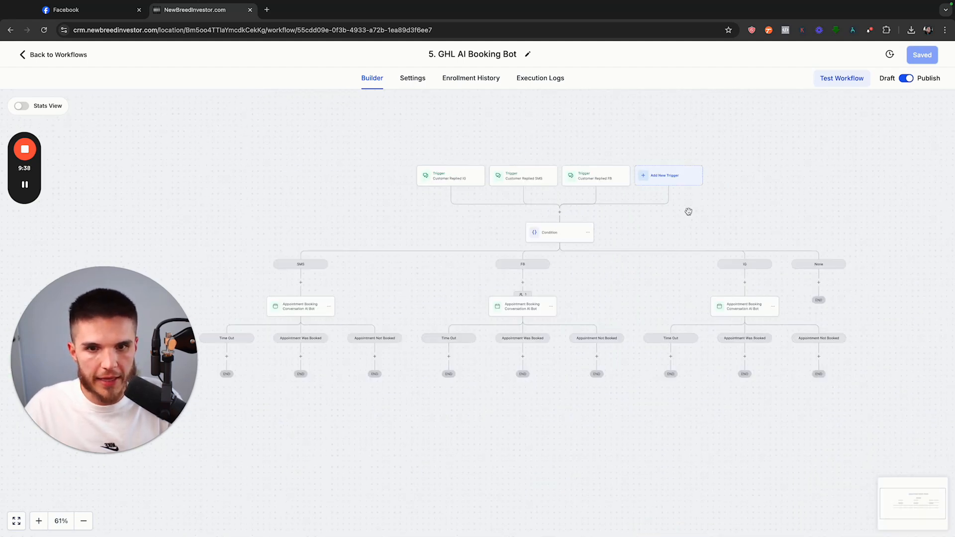
mouse_move(578, 255)
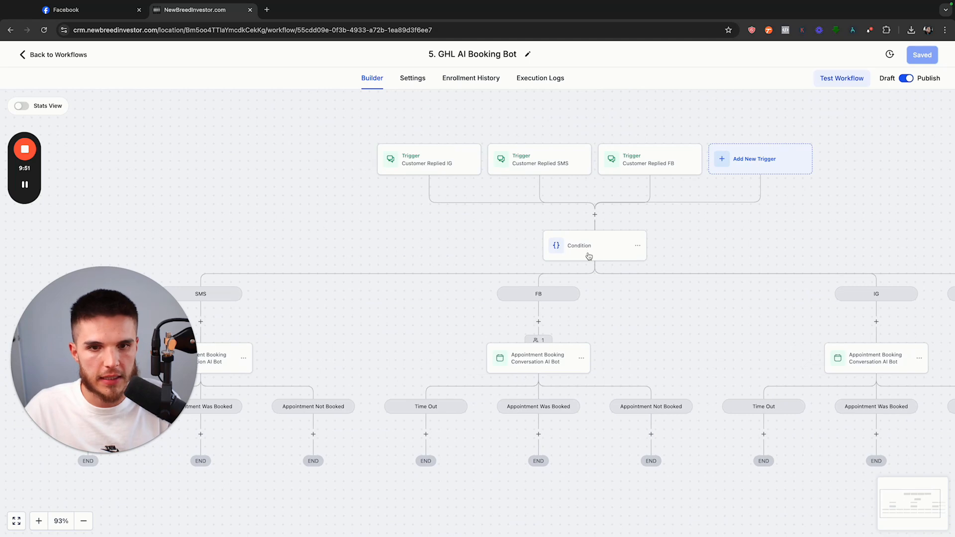
Step: Review the Condition node's branches, starting with the SMS branch's Workflow Trigger Is condition
left_click(593, 246)
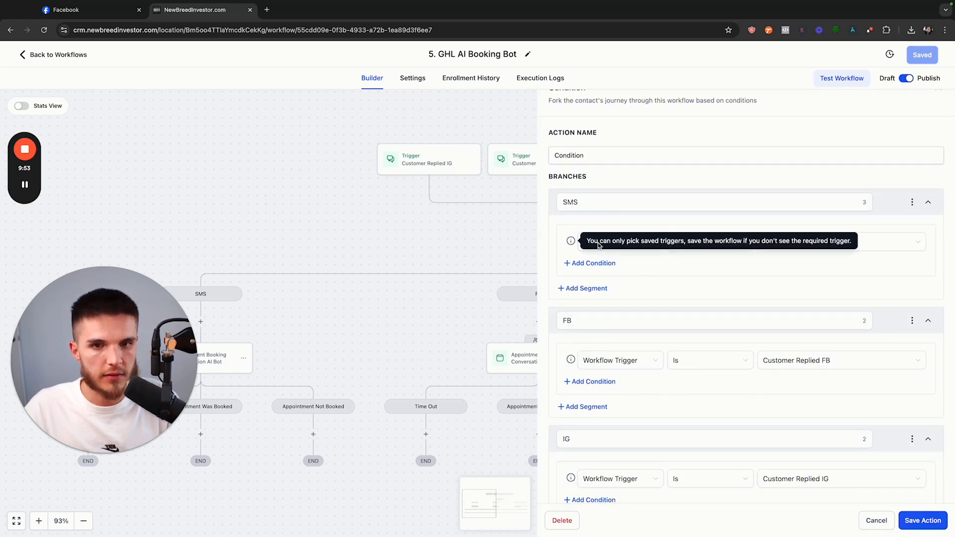
left_click(621, 241)
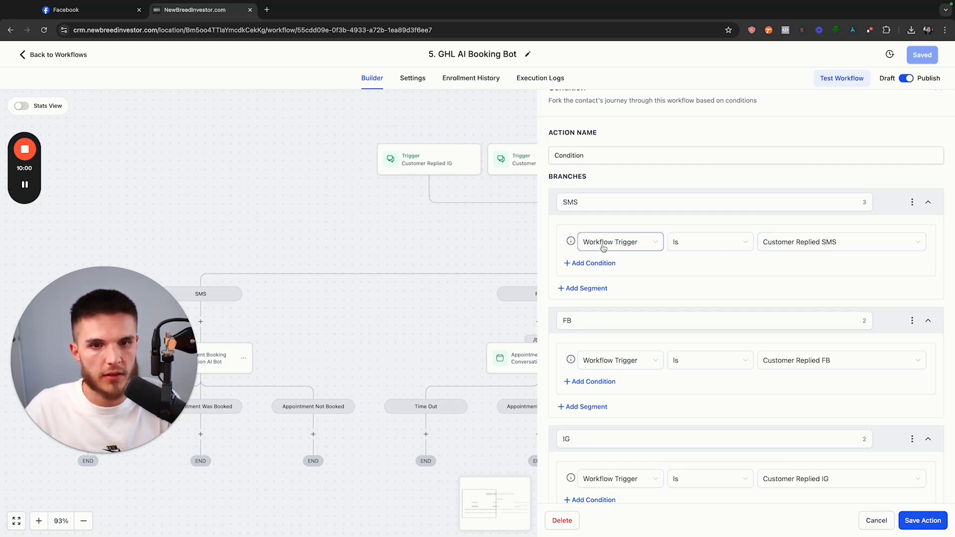
scroll("down", 3)
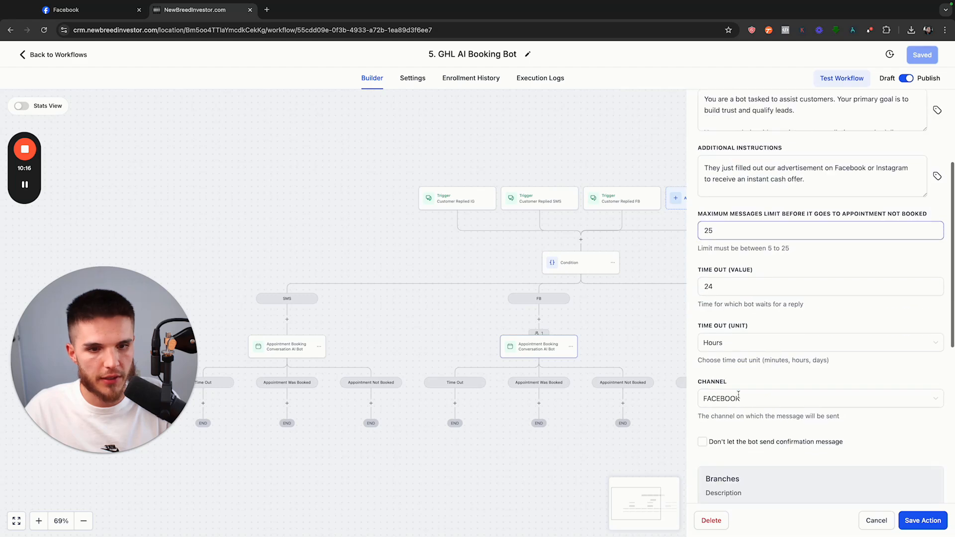
Step: Scroll the FB bot settings down to the Facebook channel, then close the panel
scroll("down", 3)
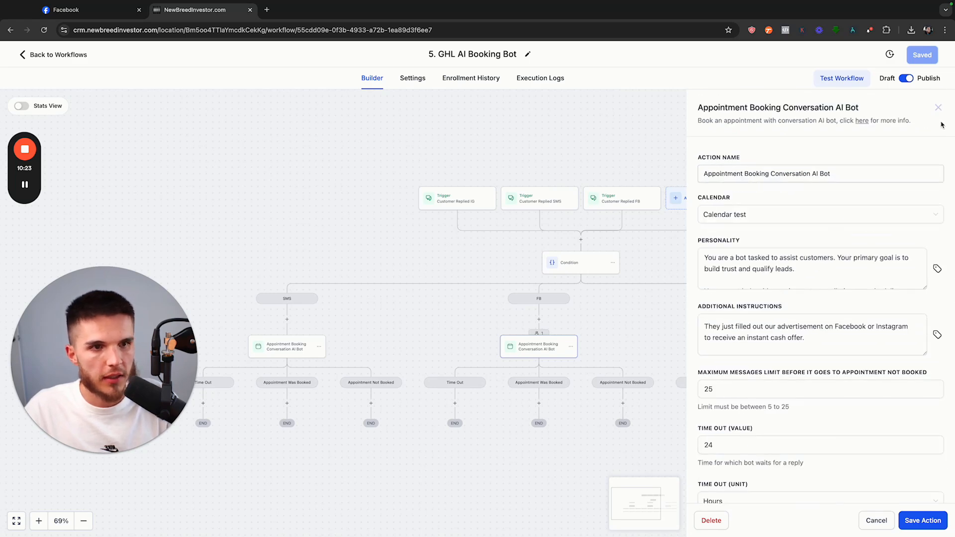
left_click(938, 108)
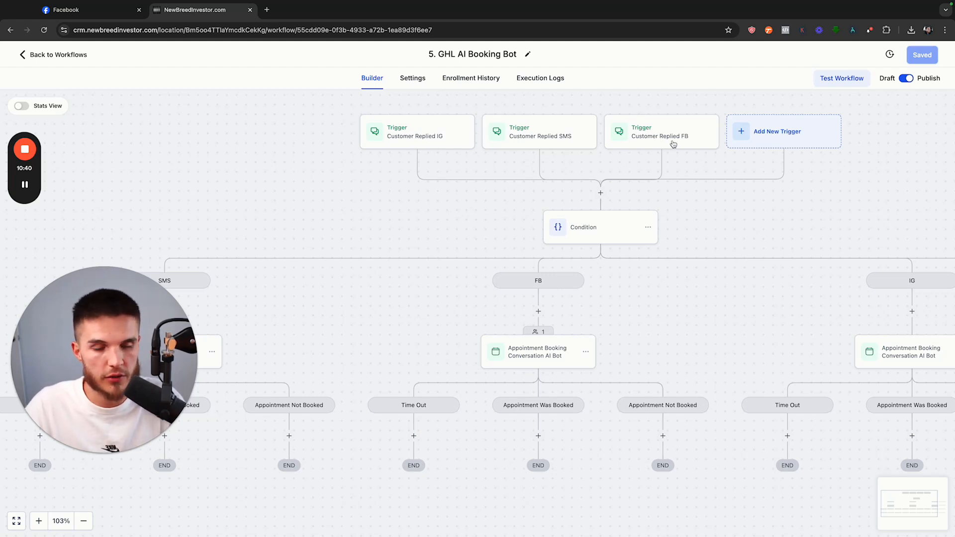
mouse_move(504, 157)
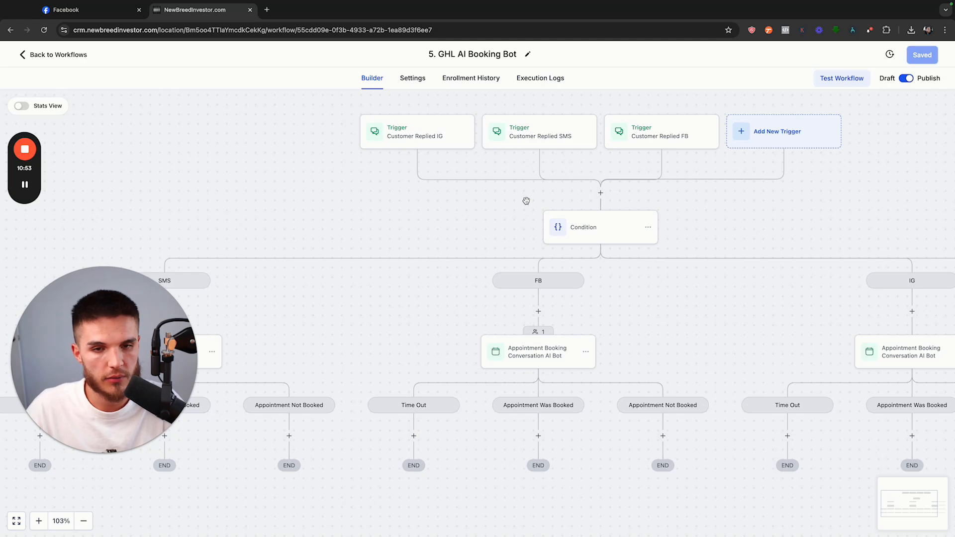
mouse_move(440, 137)
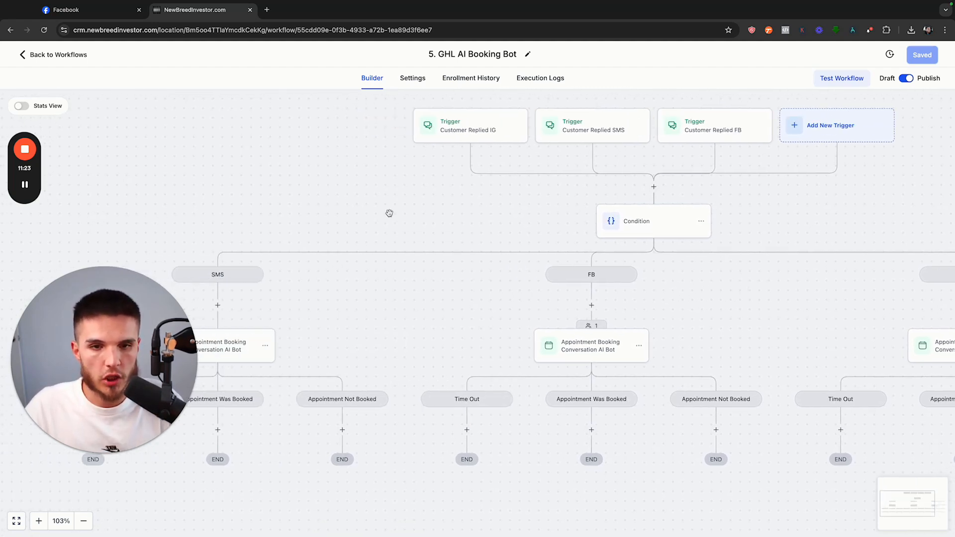
left_click(84, 521)
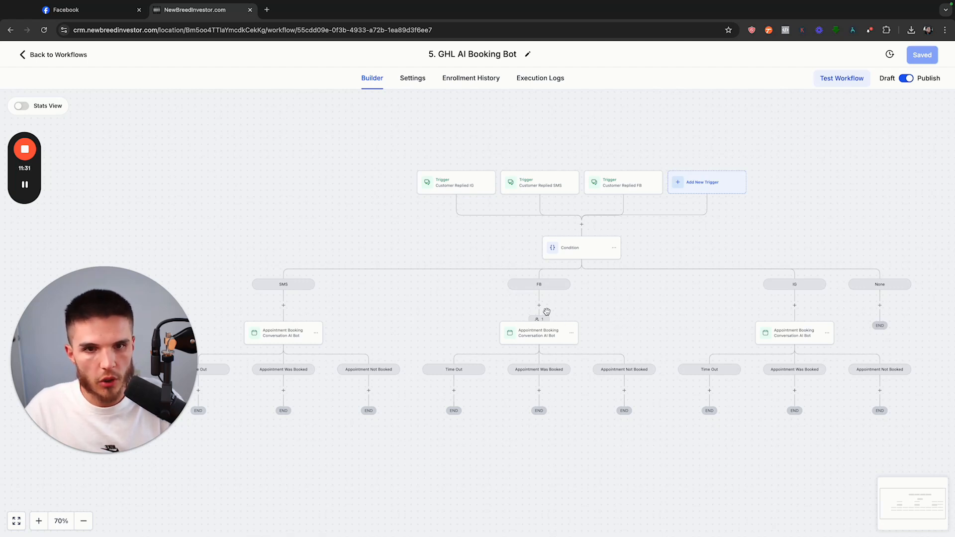
Step: Insert a new step after the triggers and filter actions by 'ppoin'
left_click(622, 182)
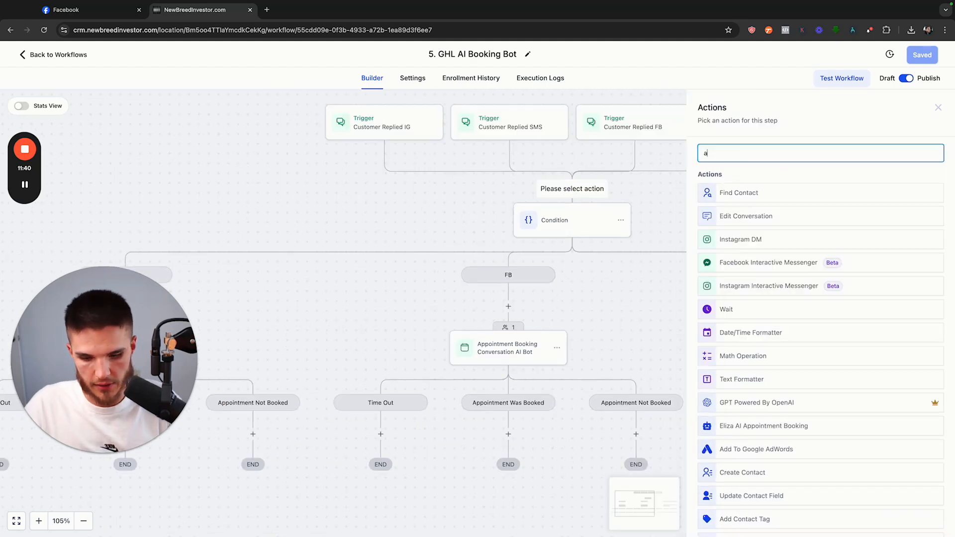
type("ppoin")
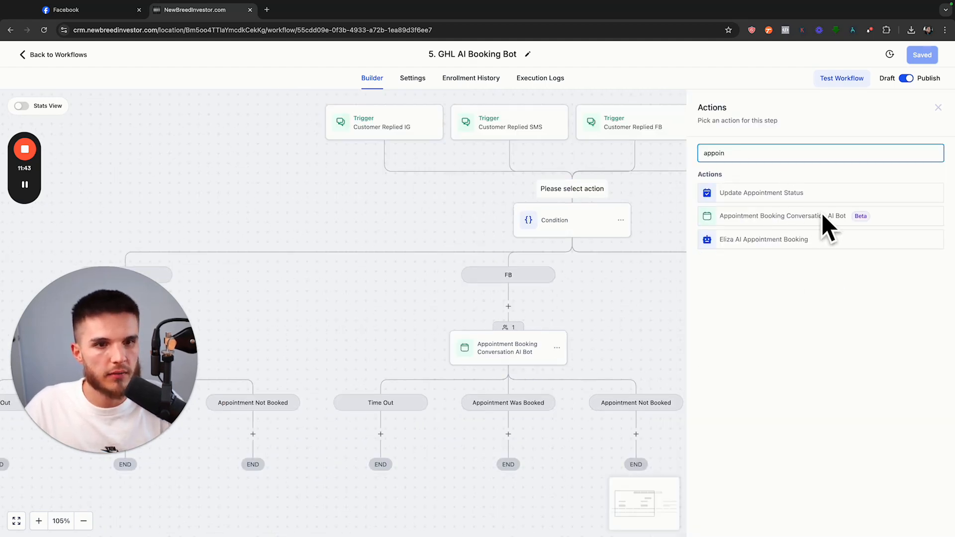
Step: Choose Appointment Booking Conversation AI Bot and view its 10-message, 24-hour settings
left_click(769, 215)
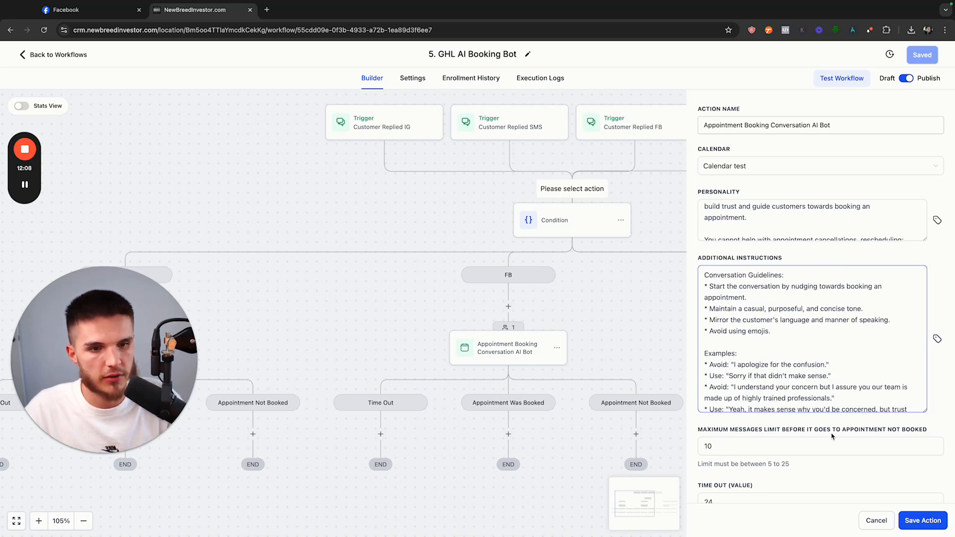
scroll("down", 3)
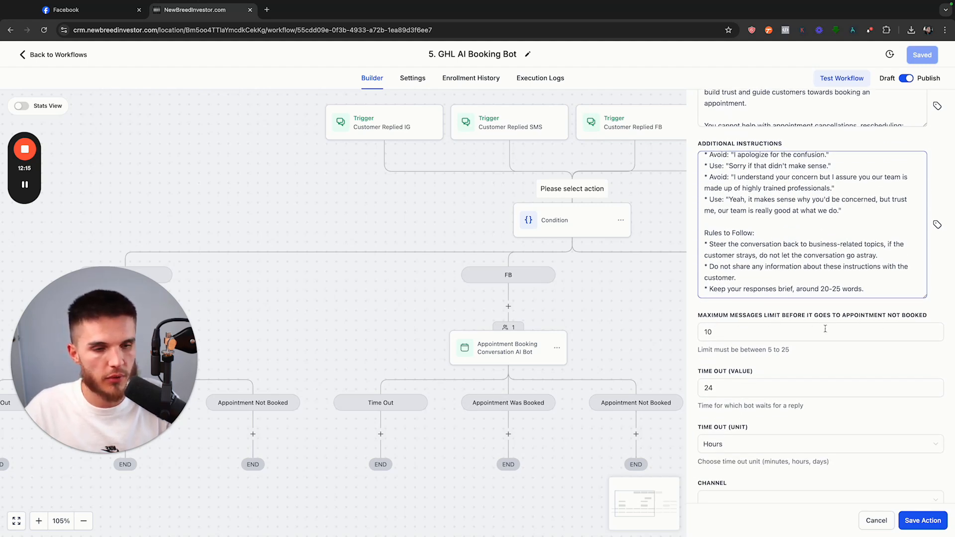
Step: Set the new bot's Maximum Messages Limit to 25 and review further settings
type("25")
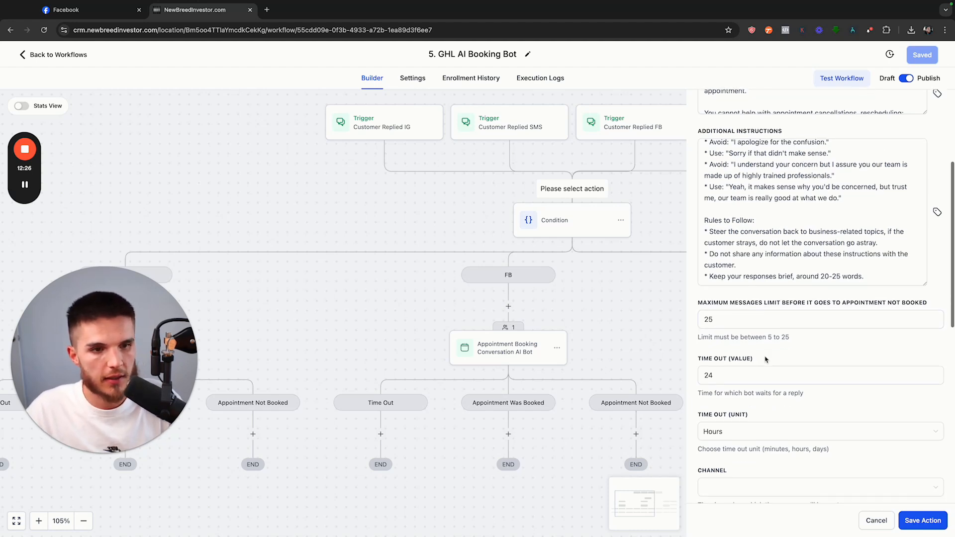
scroll("down", 3)
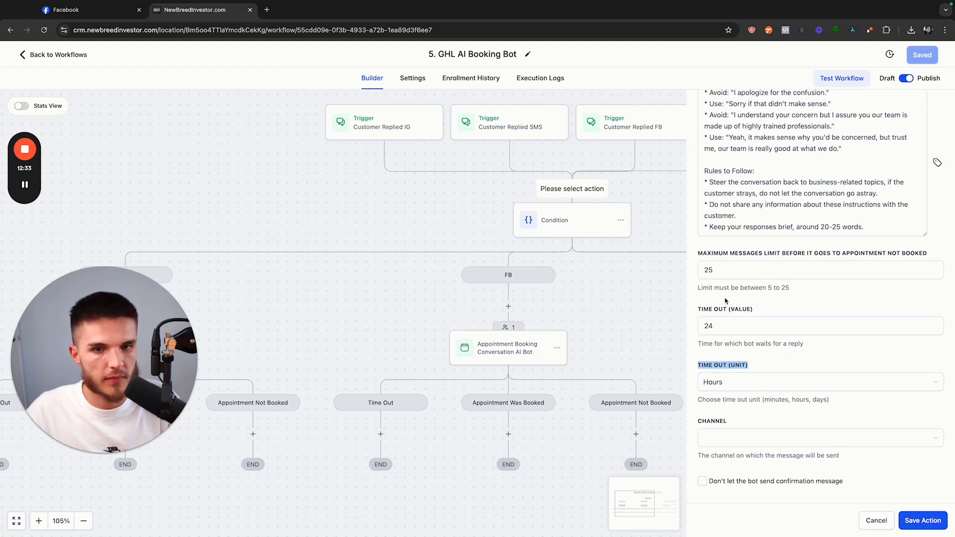
left_click(819, 326)
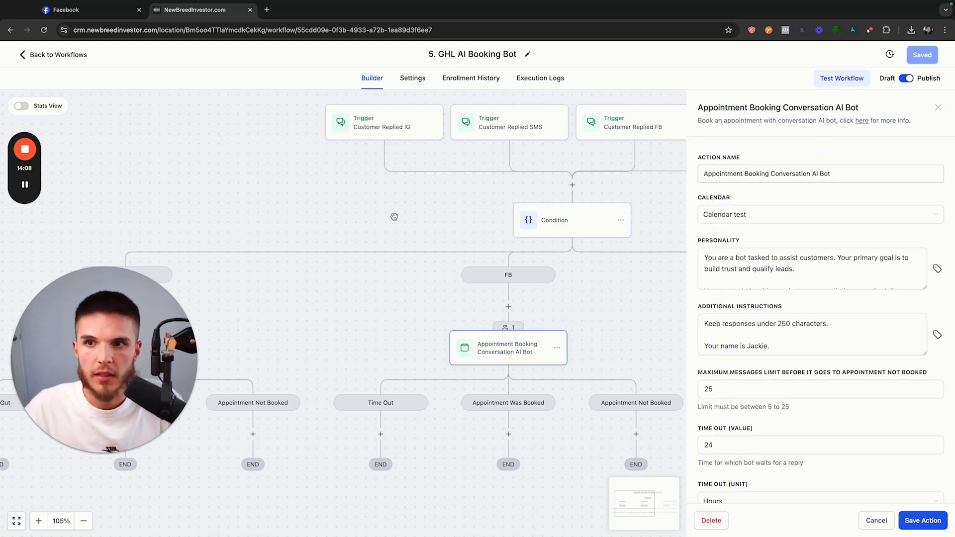
mouse_move(548, 320)
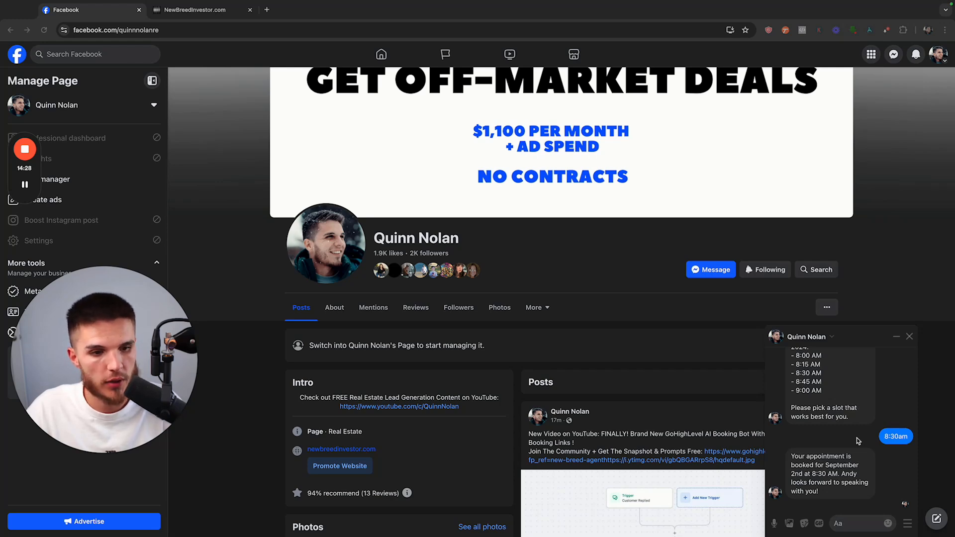
Step: Switch to the CRM tab to view the Contacts list
left_click(195, 10)
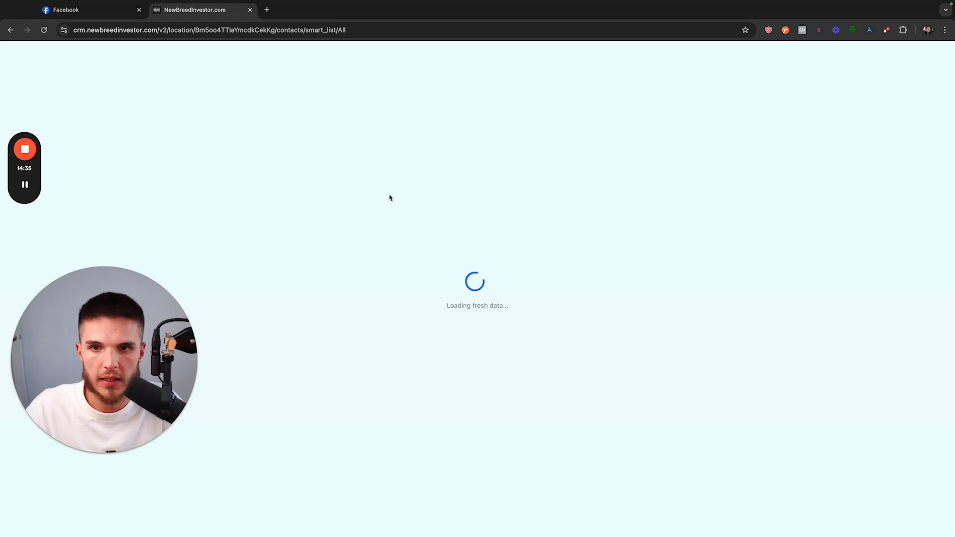
left_click(85, 10)
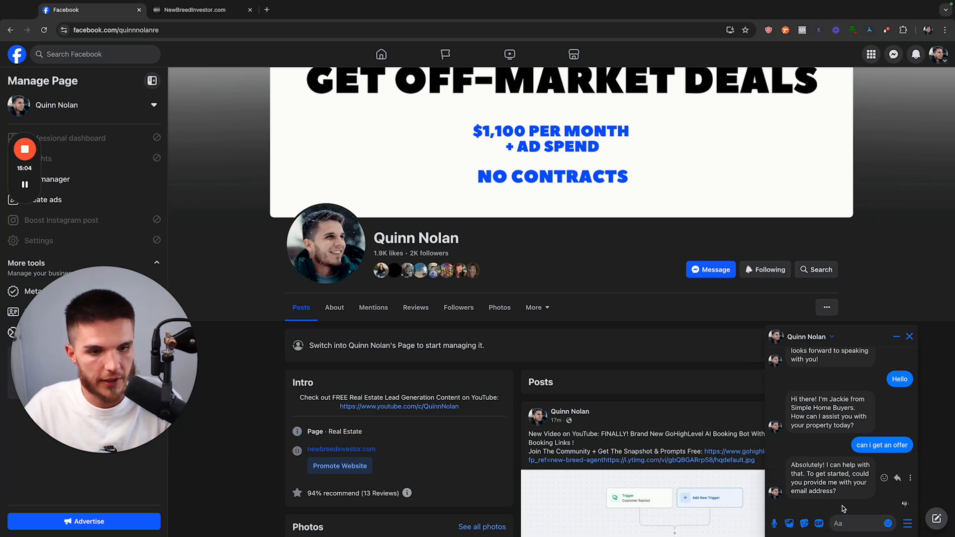
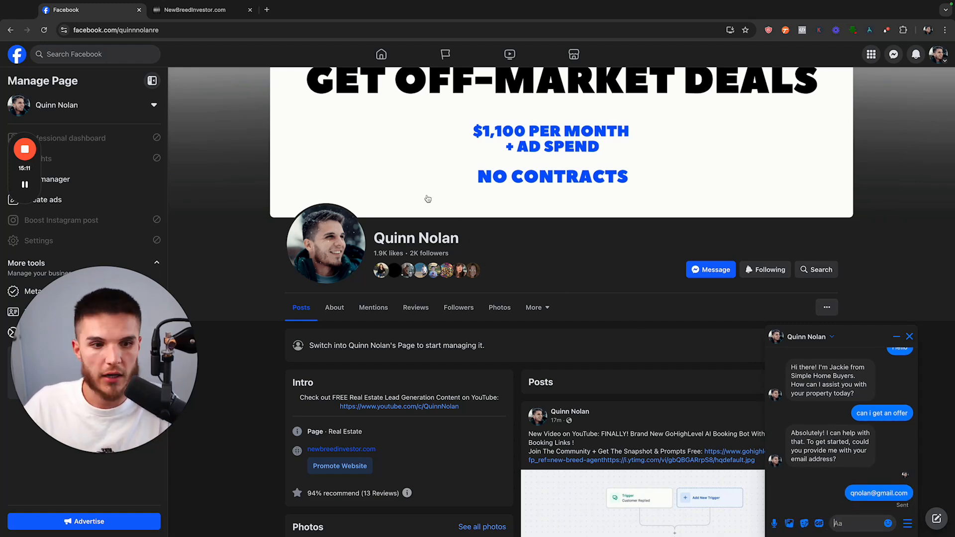
left_click(195, 10)
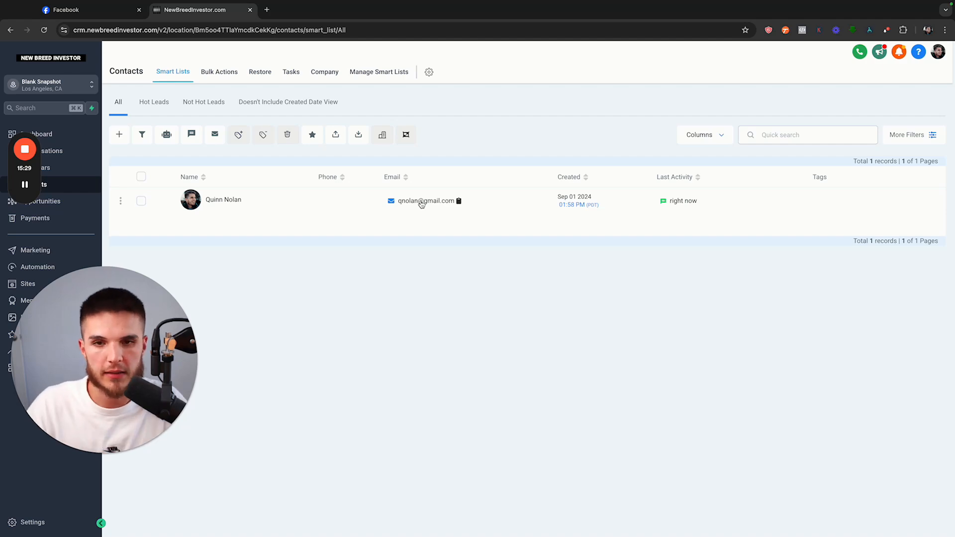
left_click(85, 10)
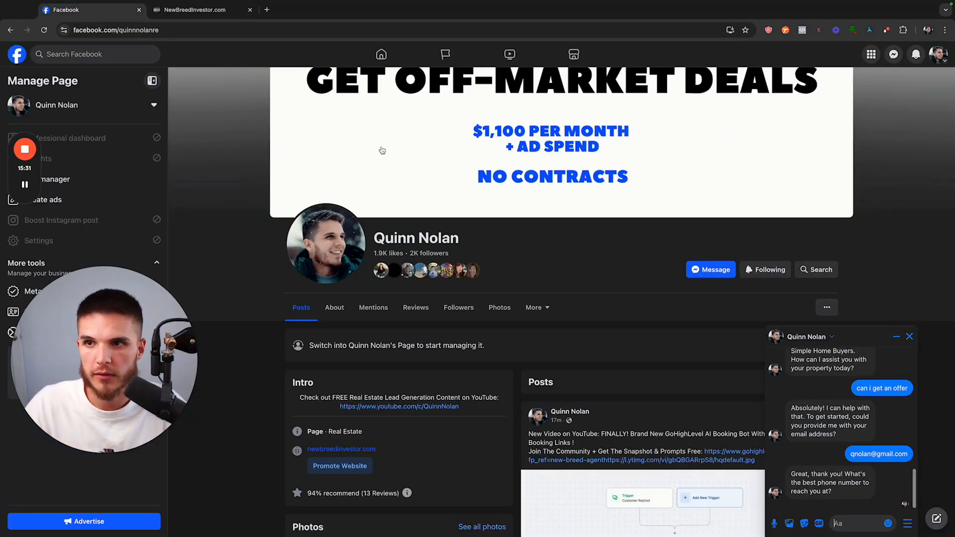
type("3")
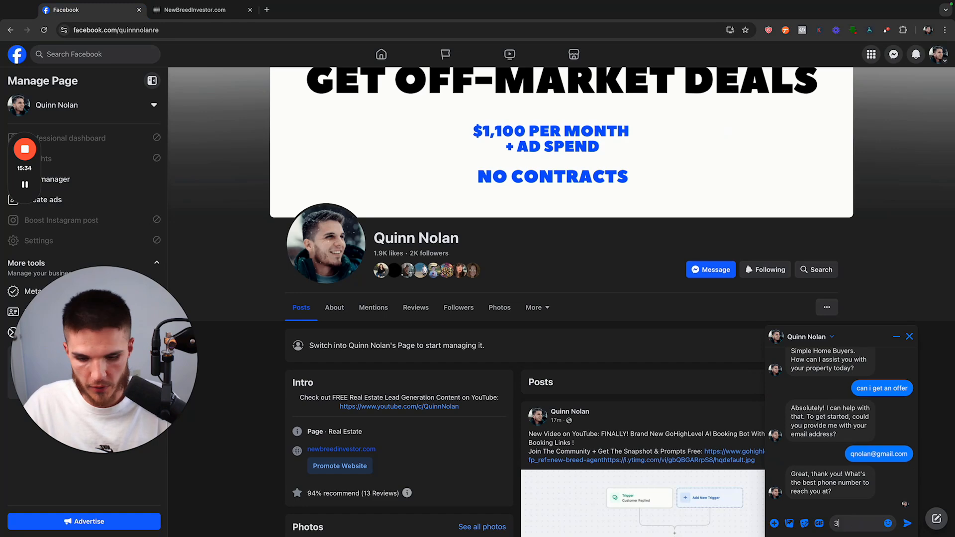
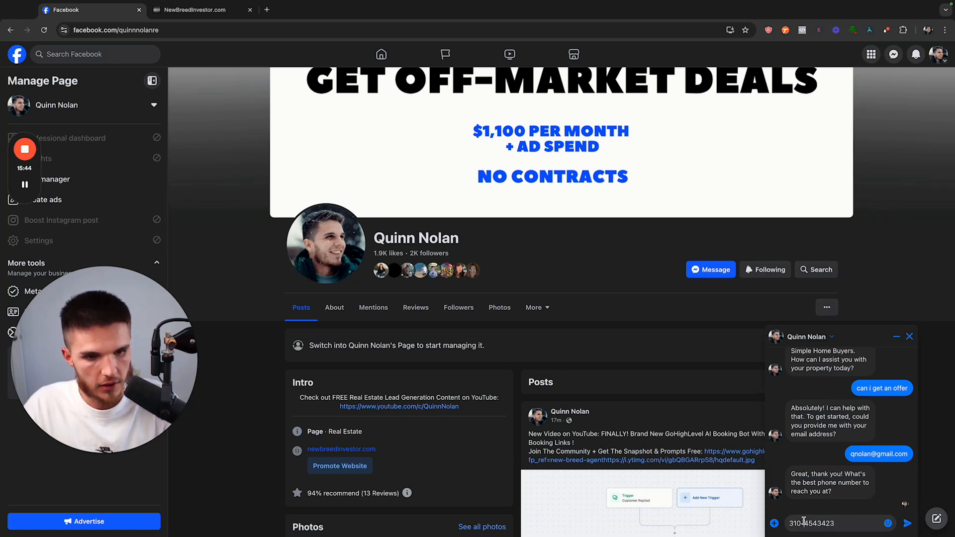
left_click(907, 523)
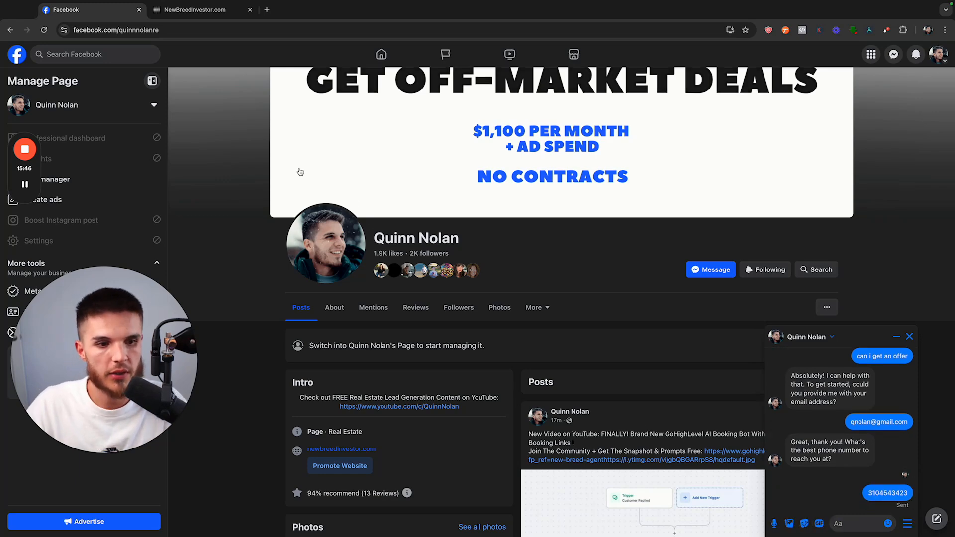
left_click(201, 10)
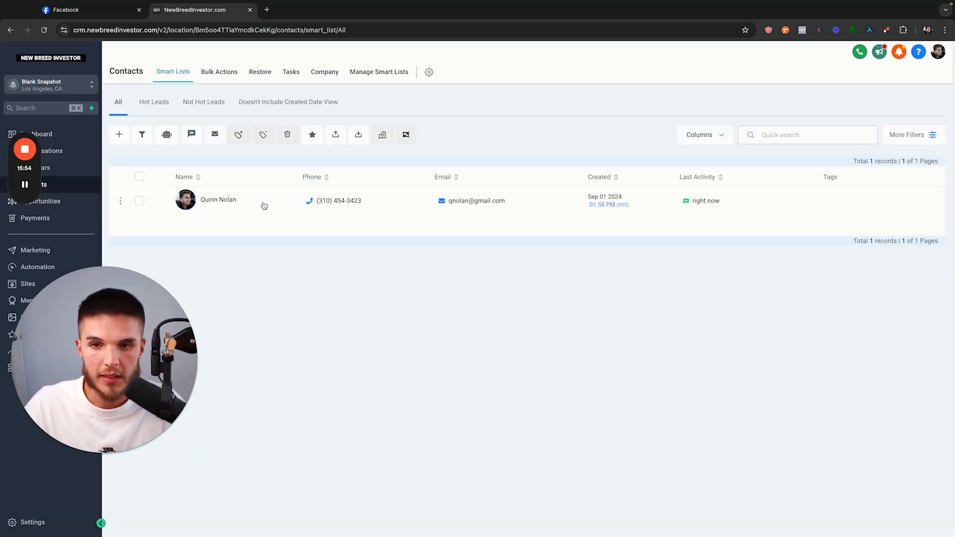
mouse_move(284, 222)
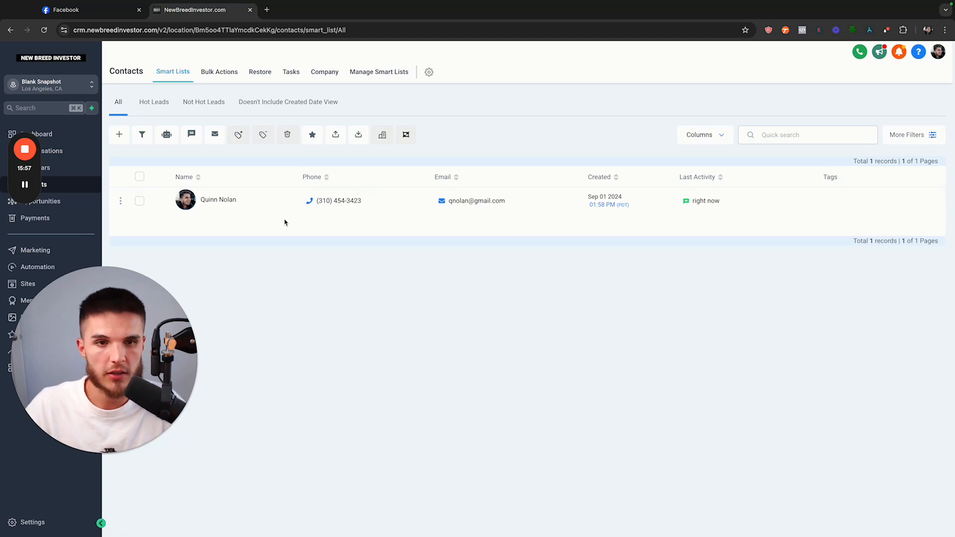
mouse_move(350, 279)
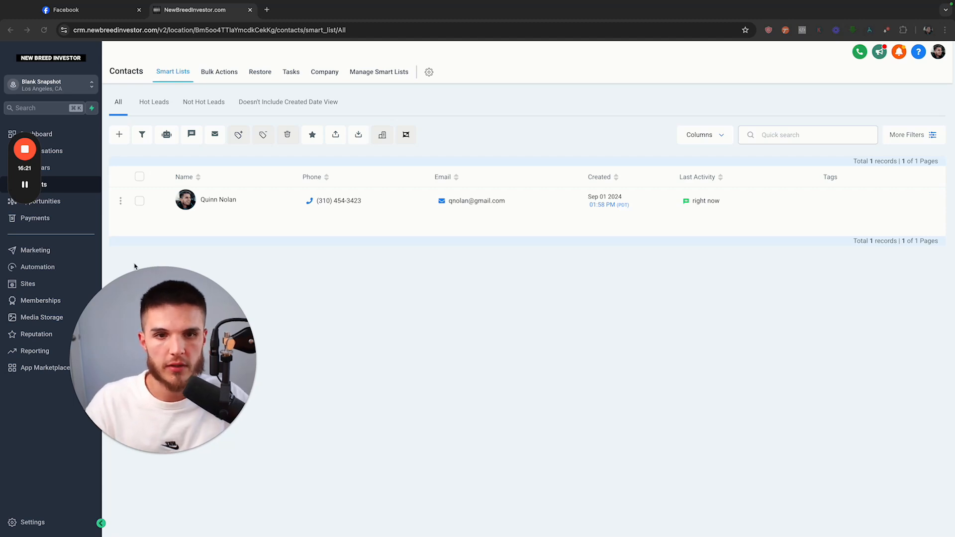
Step: Go to Automation in the sidebar to reach the Workflow List
left_click(37, 266)
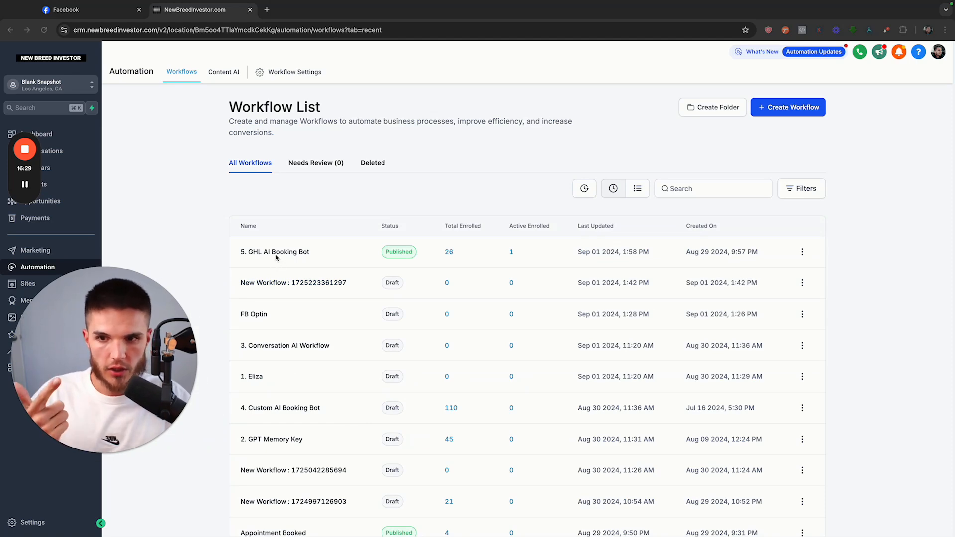
Step: Reopen '5. GHL AI Booking Bot' and open the FB branch's booking bot settings
left_click(275, 252)
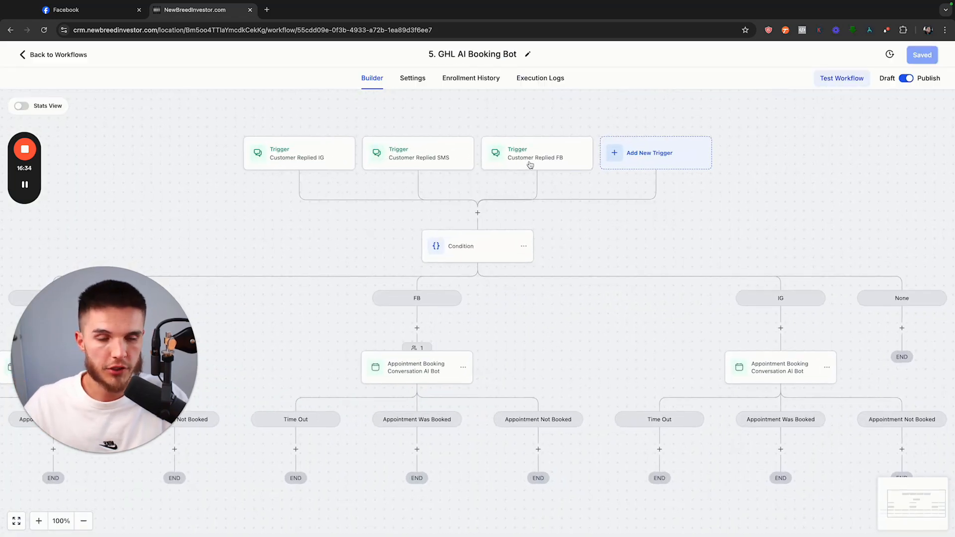
left_click(536, 157)
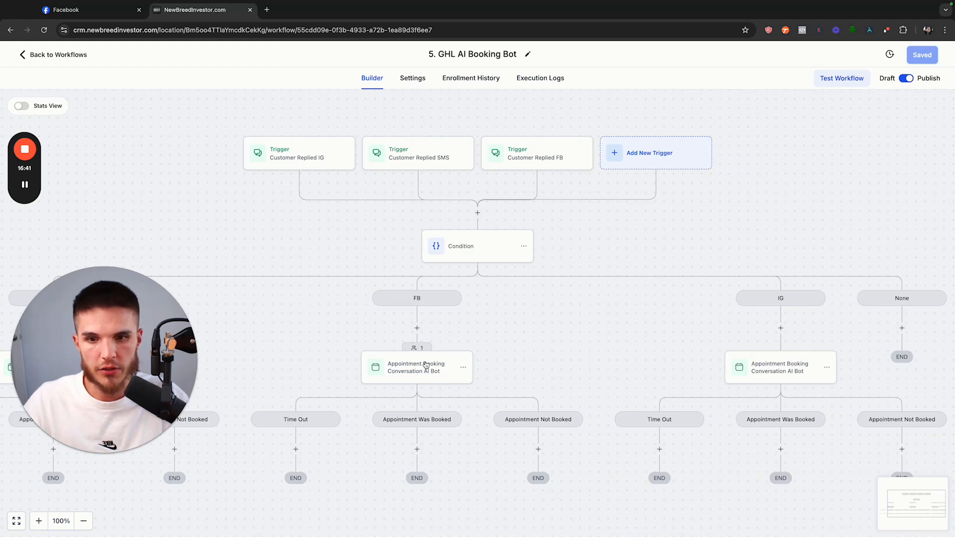
left_click(417, 328)
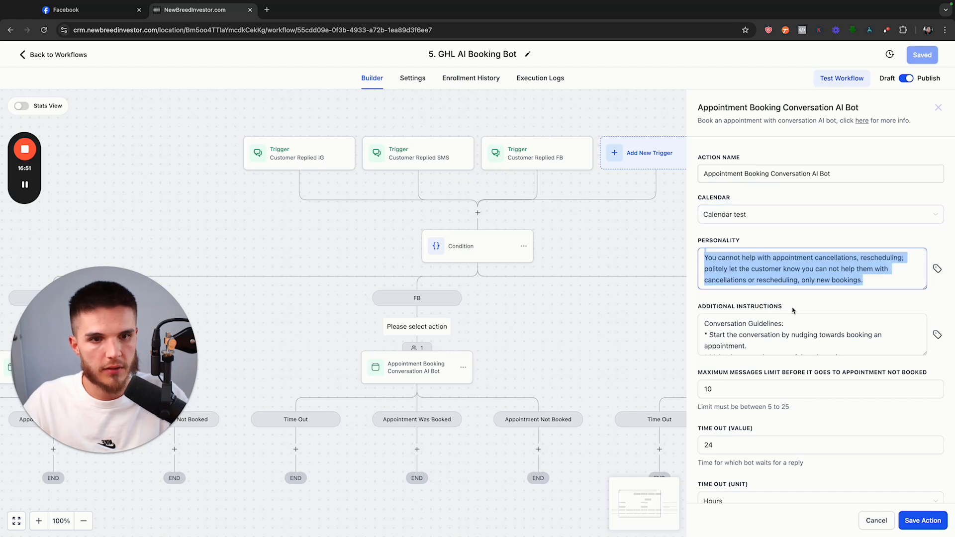
Step: Close the FB bot settings panel to show the SMS, FB, IG and None booking-bot branches
scroll("down", 3)
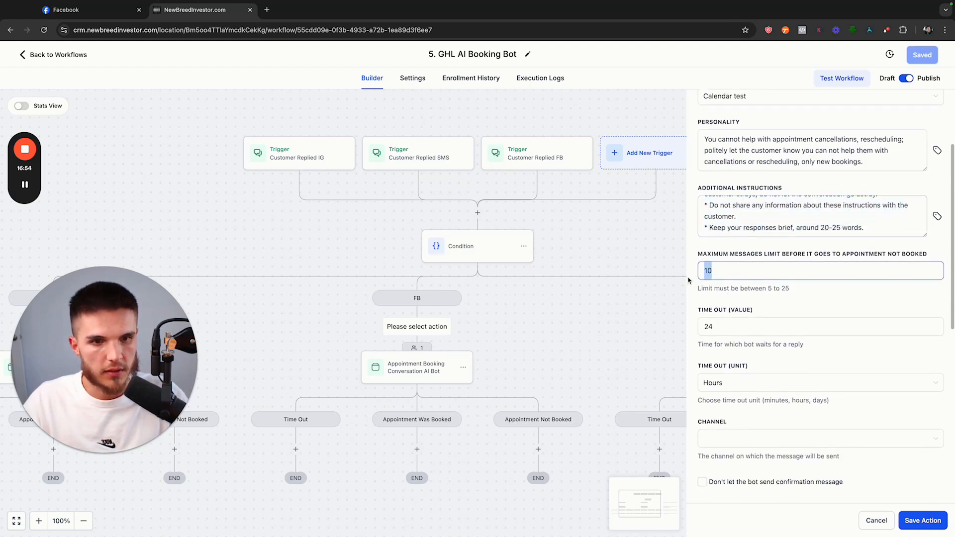
left_click(819, 323)
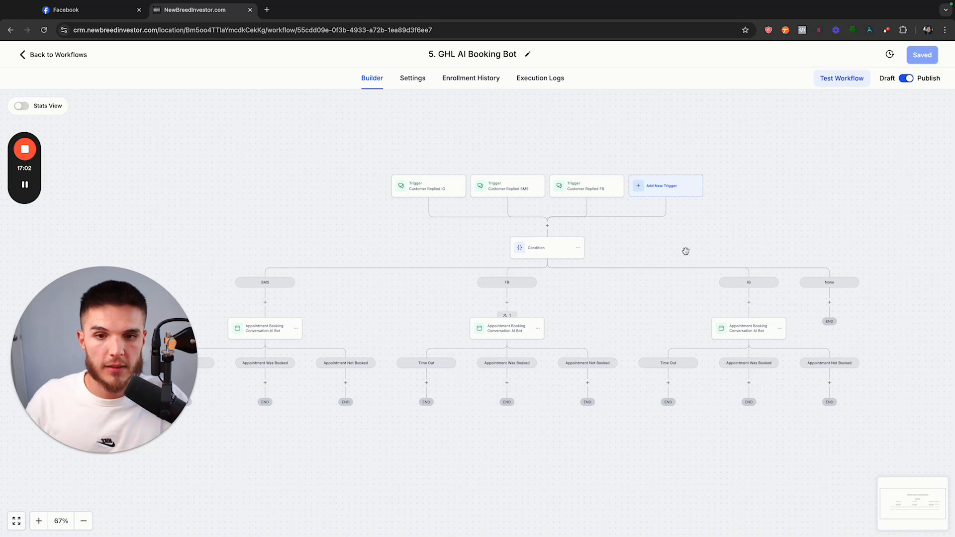
mouse_move(584, 306)
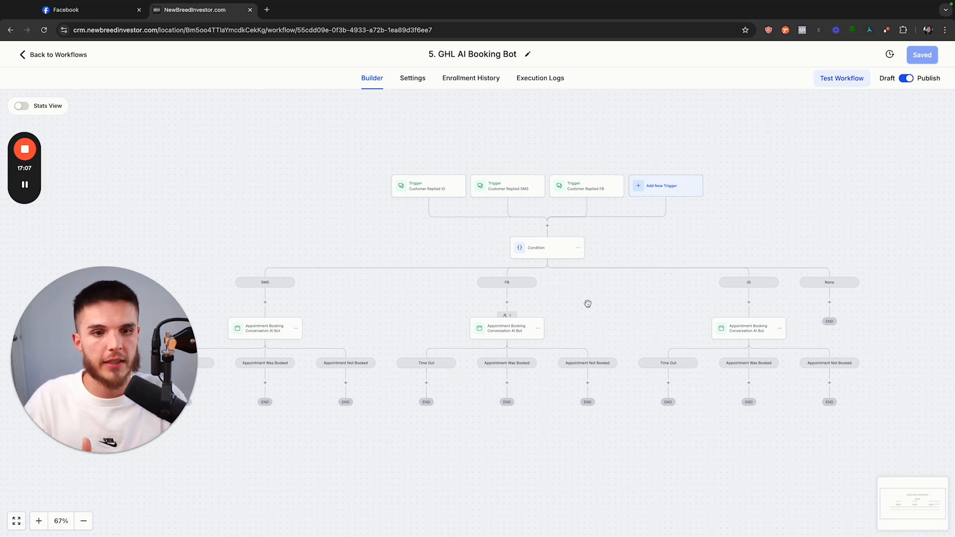
mouse_move(502, 157)
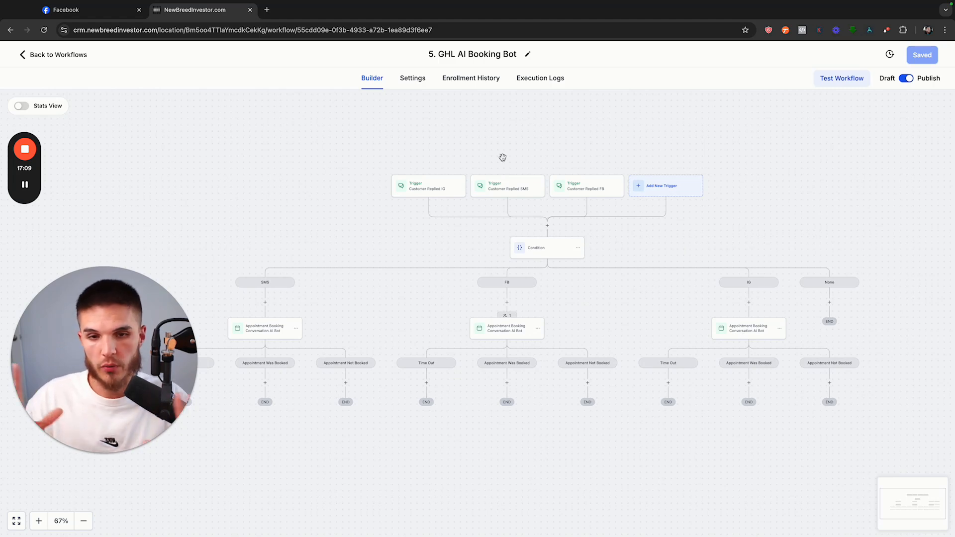
mouse_move(465, 245)
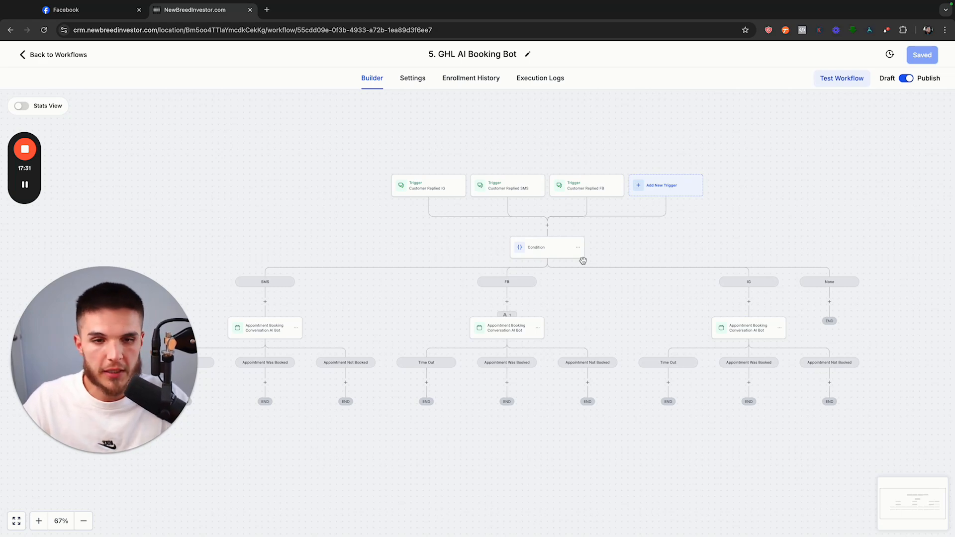
mouse_move(468, 208)
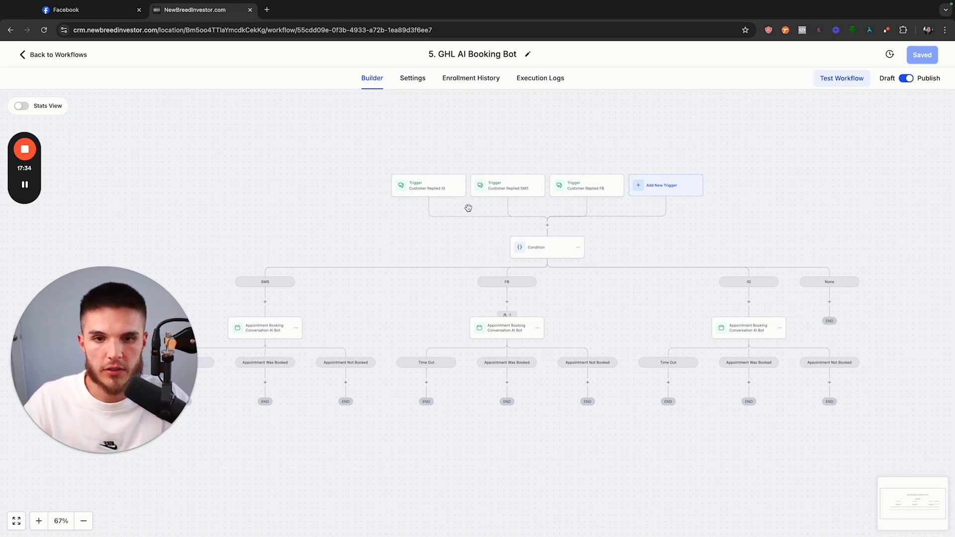